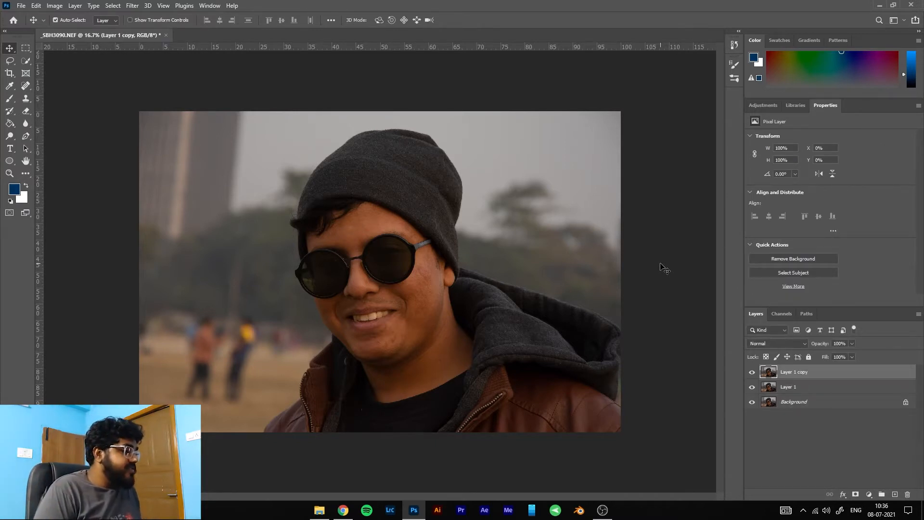
Step: Make Layer 1 copy a smart object, hide it, and select Layer 1
left_click(788, 387)
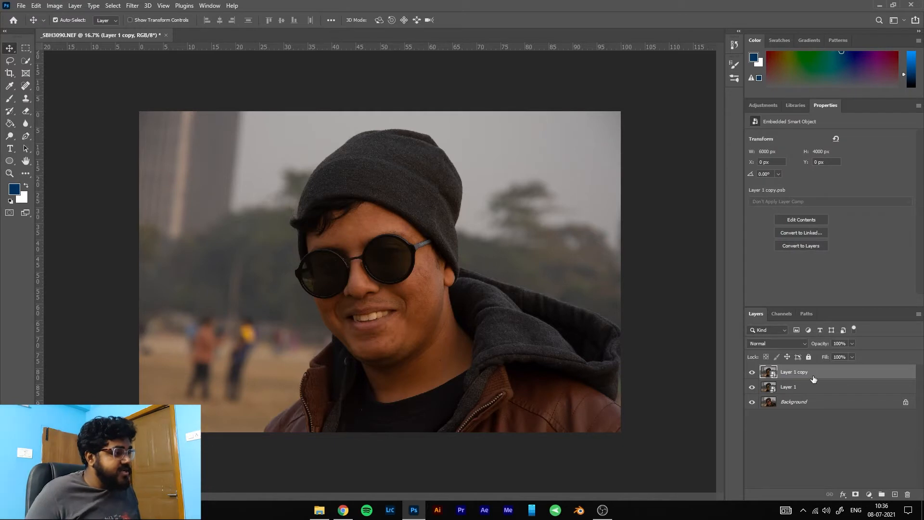
left_click(752, 372)
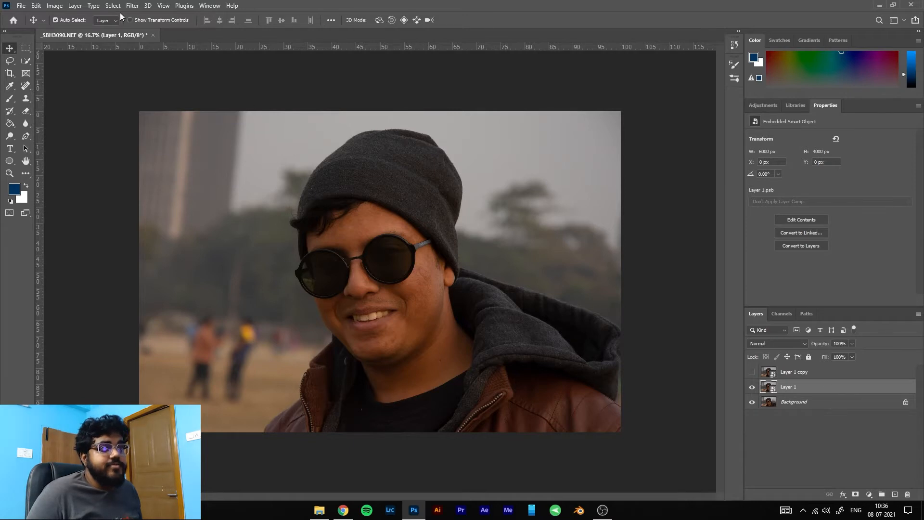
Step: Blur Layer 1 with a 20.8 px Gaussian Blur, then make Layer 1 copy visible
left_click(135, 5)
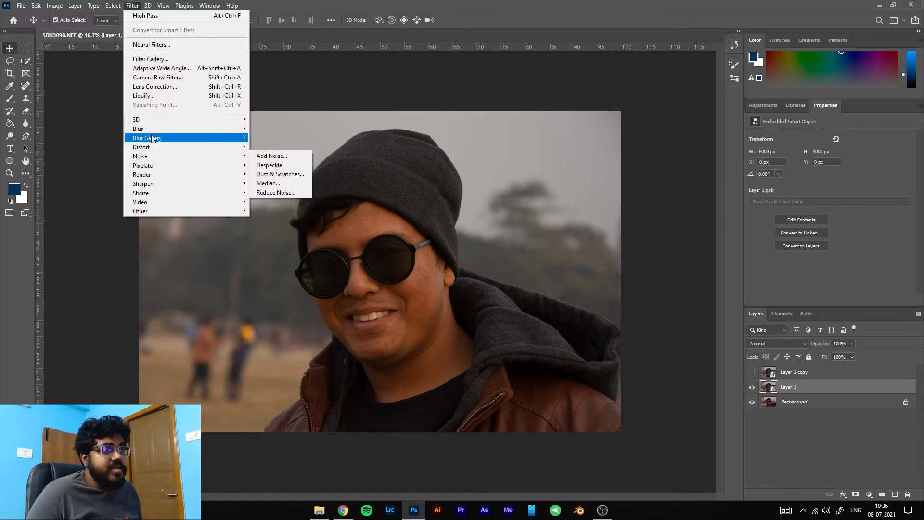
mouse_move(138, 128)
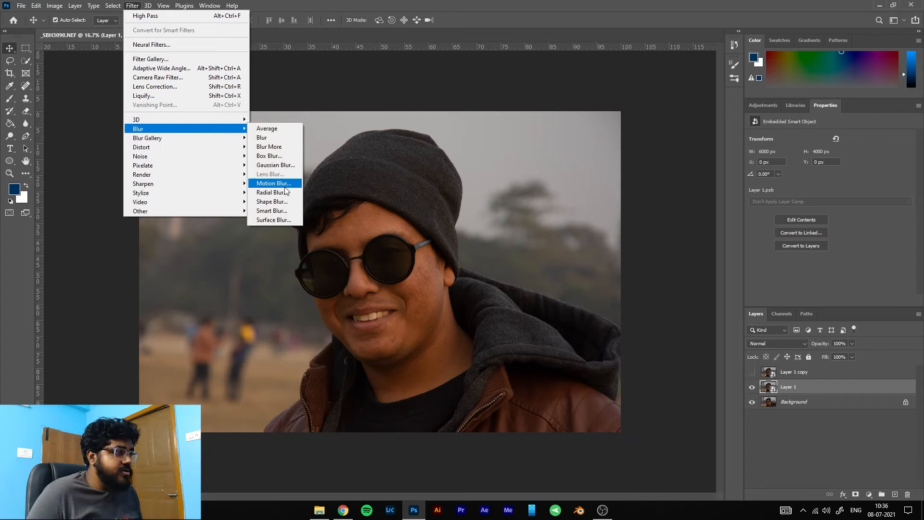
left_click(276, 165)
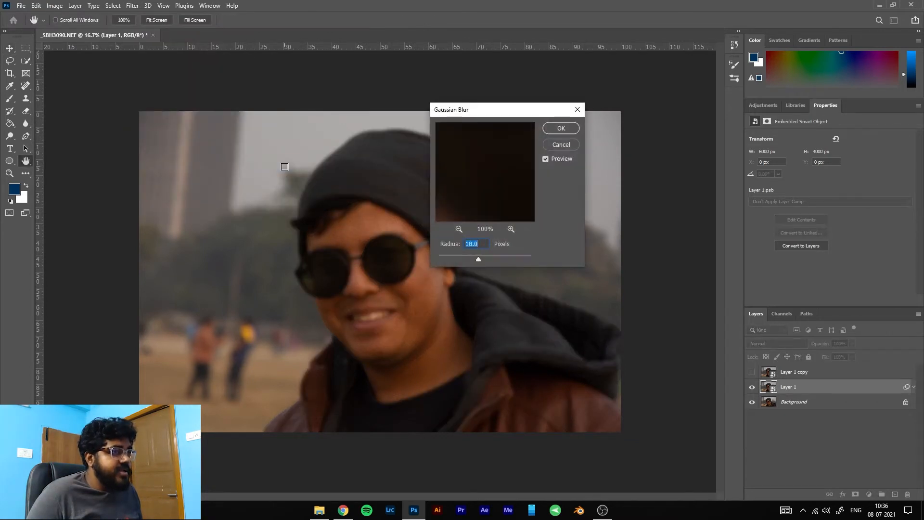
left_click_drag(478, 258, 475, 258)
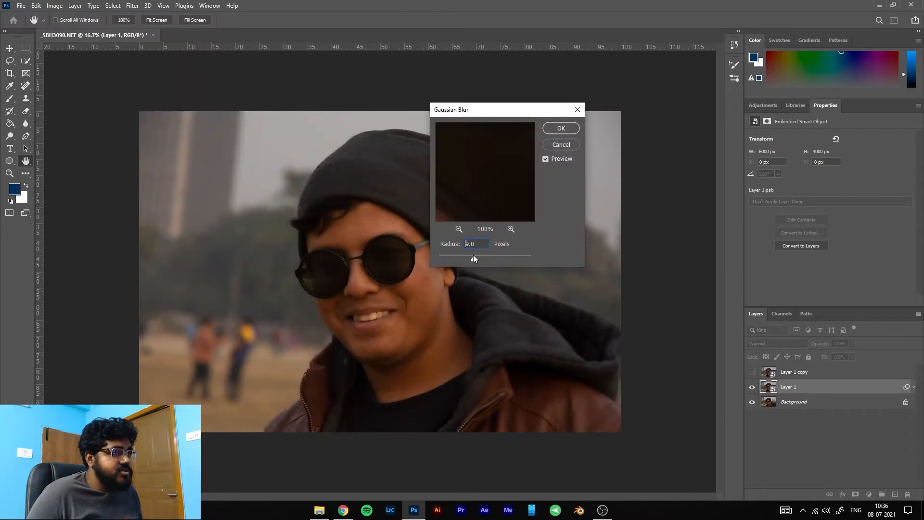
left_click_drag(472, 255, 478, 254)
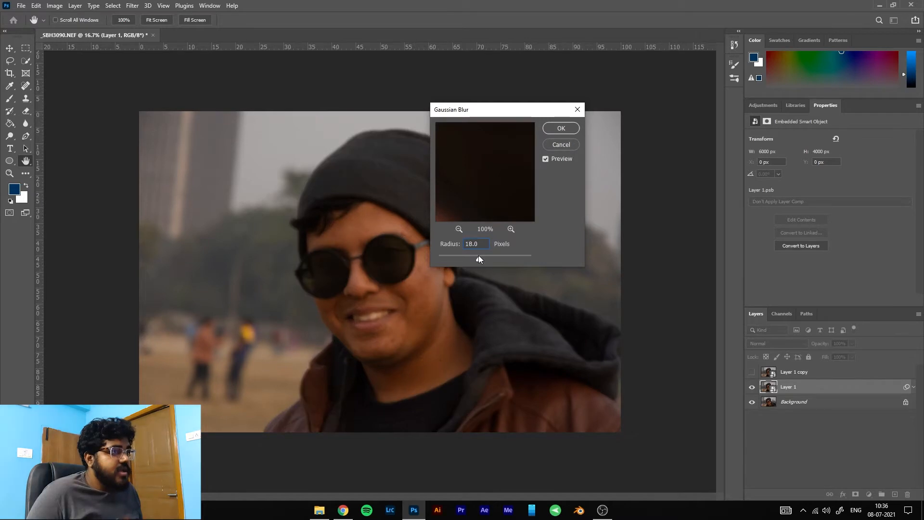
left_click_drag(478, 260, 504, 259)
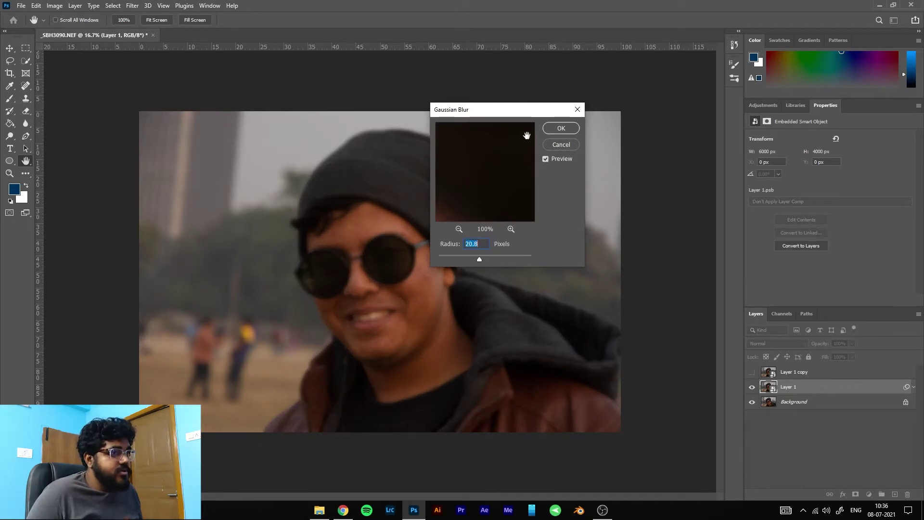
left_click(560, 128)
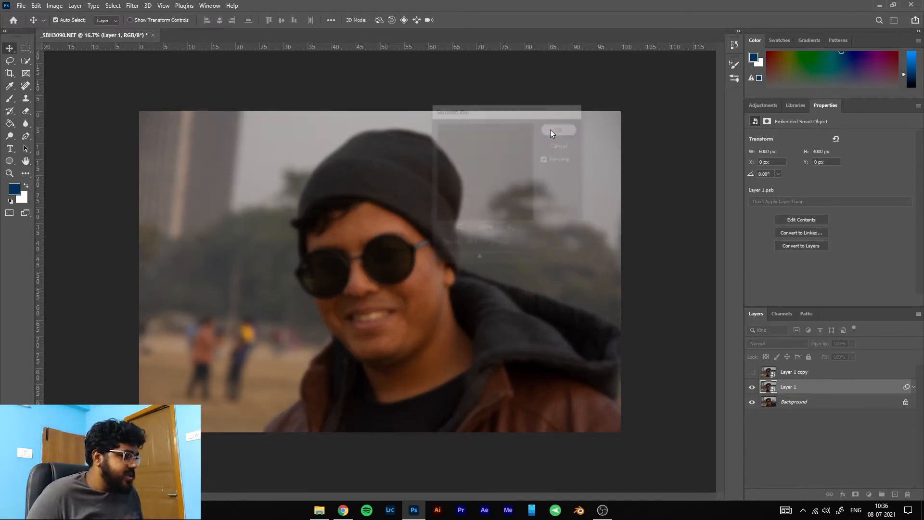
left_click(558, 129)
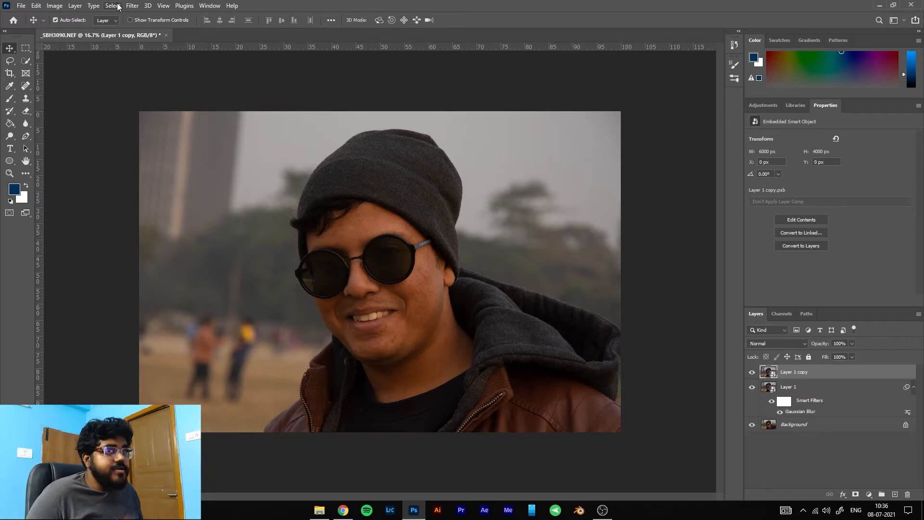
Step: Apply a High Pass filter with 3.8 px radius to Layer 1 copy
left_click(131, 5)
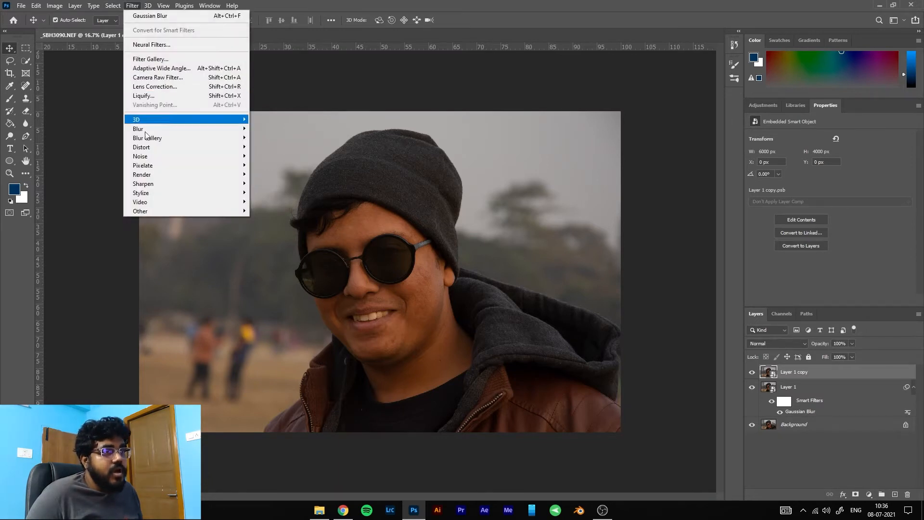
mouse_move(165, 211)
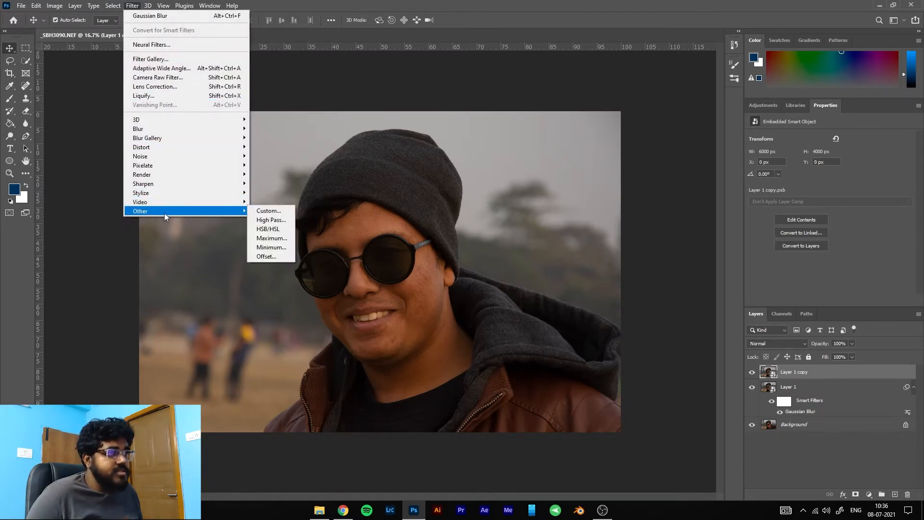
left_click(271, 220)
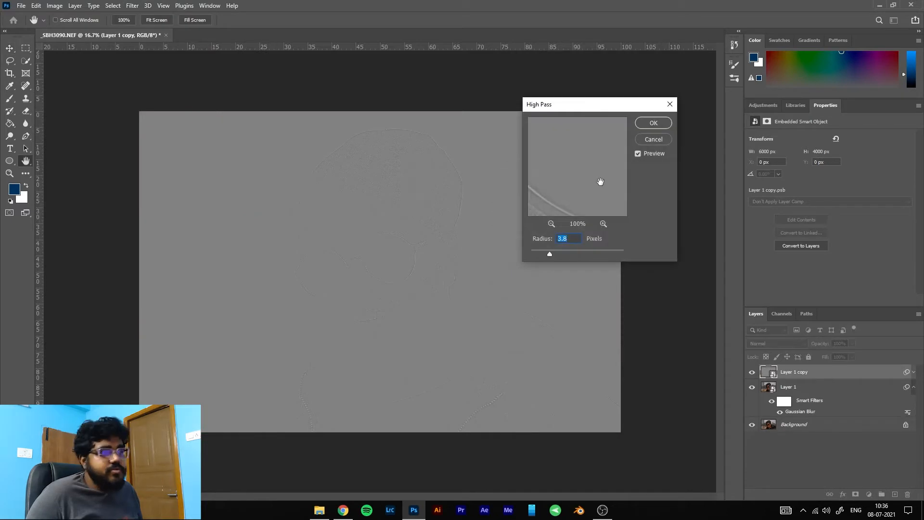
mouse_move(326, 207)
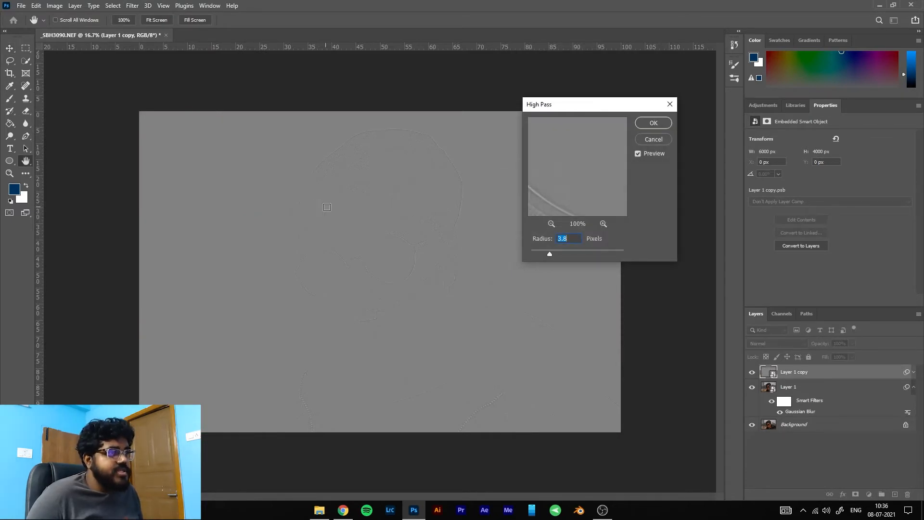
mouse_move(386, 227)
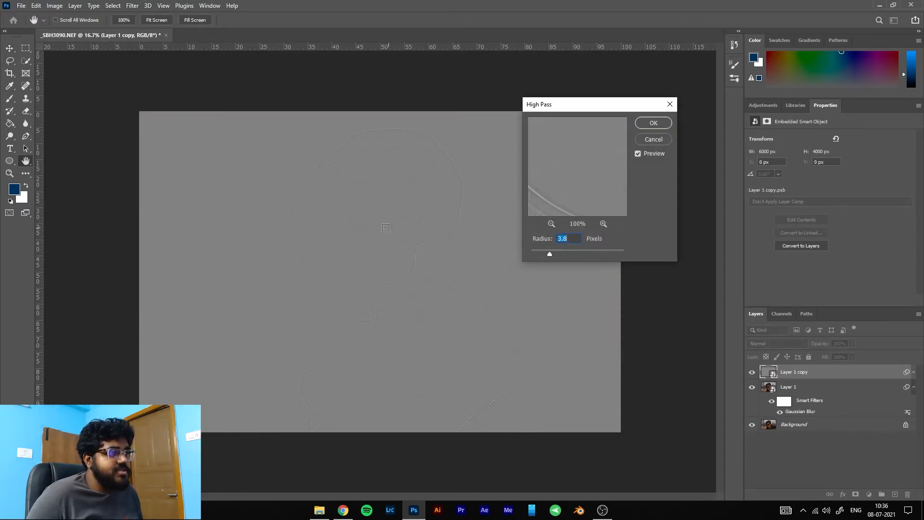
mouse_move(471, 270)
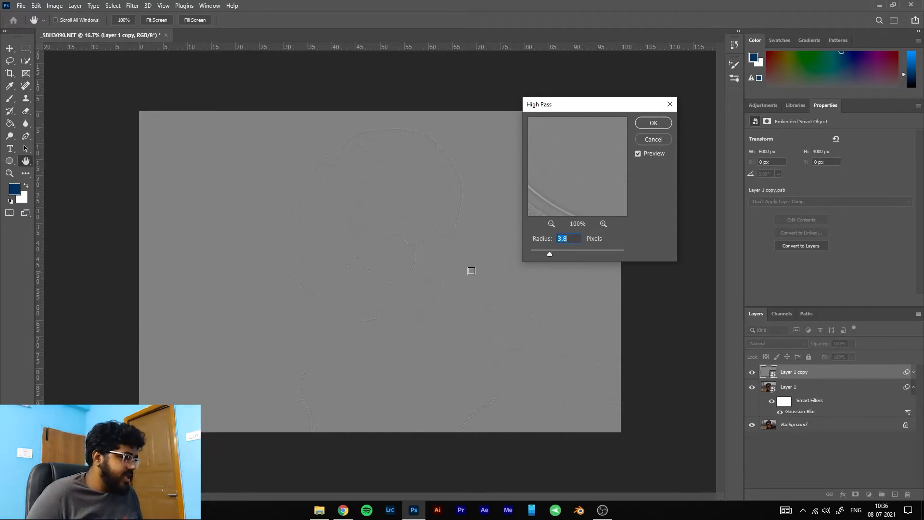
left_click(653, 122)
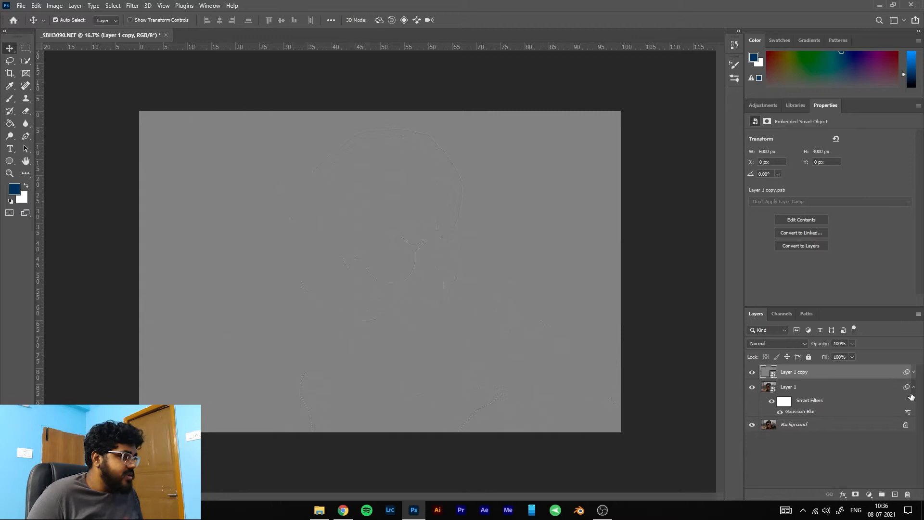
Step: Collapse Layer 1's smart filters and set Layer 1 copy to Vivid Light blending
left_click(776, 343)
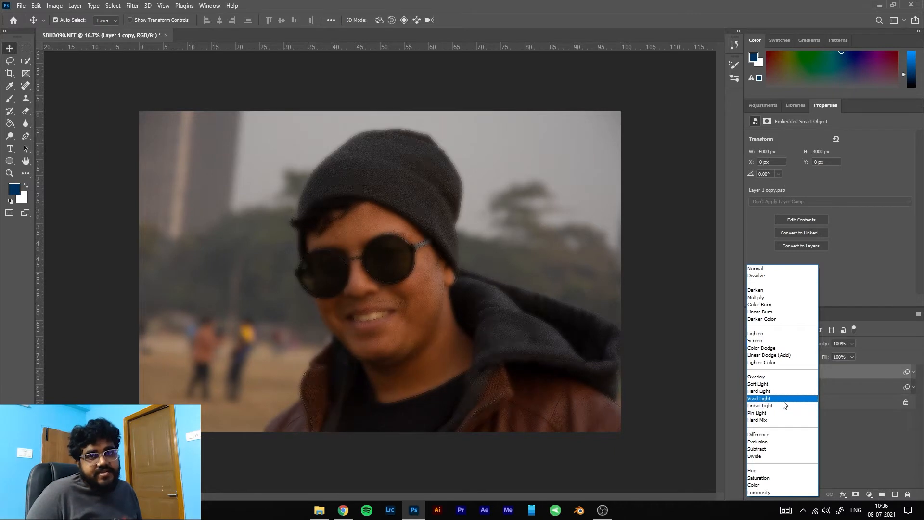
left_click(758, 398)
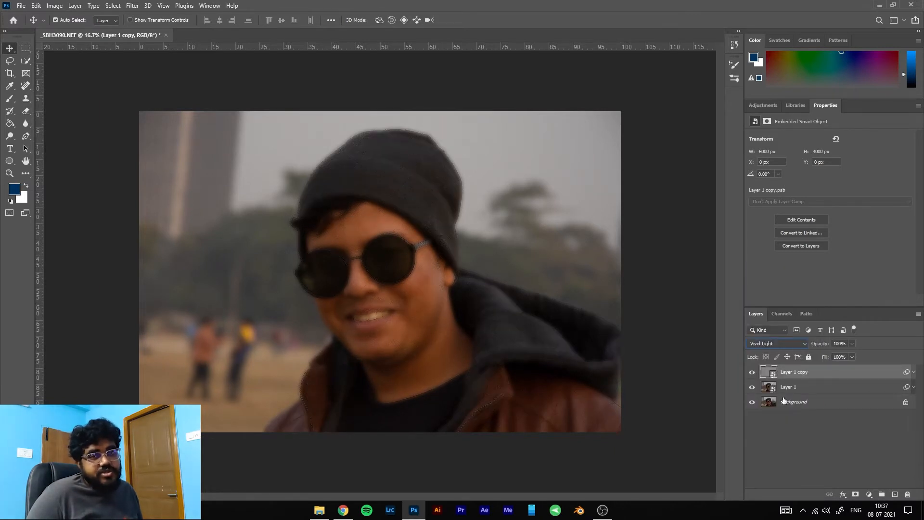
mouse_move(784, 401)
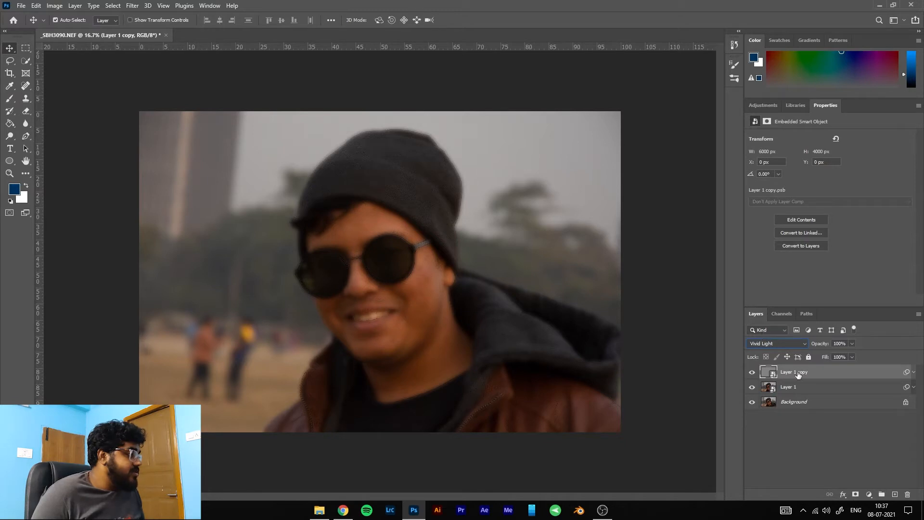
Step: Select Layer 1 and Layer 1 copy and group them as Group 1
left_click(776, 343)
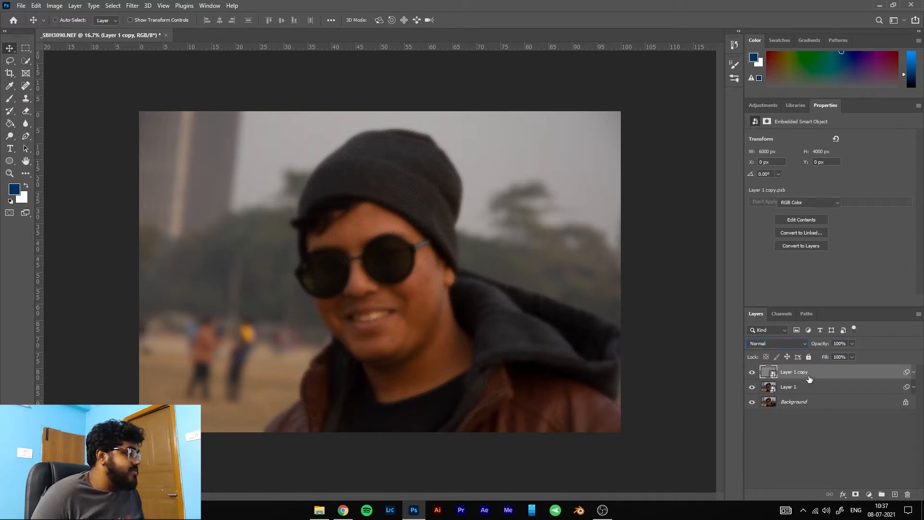
right_click(808, 372)
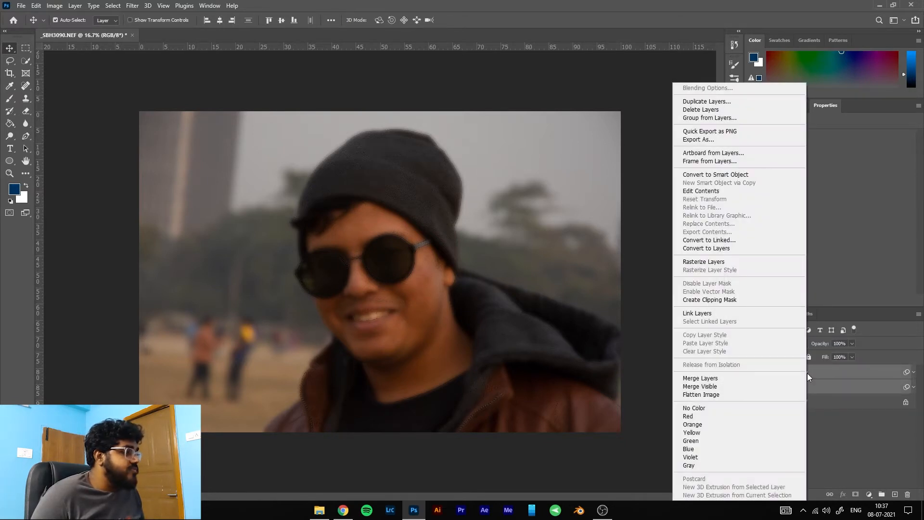
left_click(710, 118)
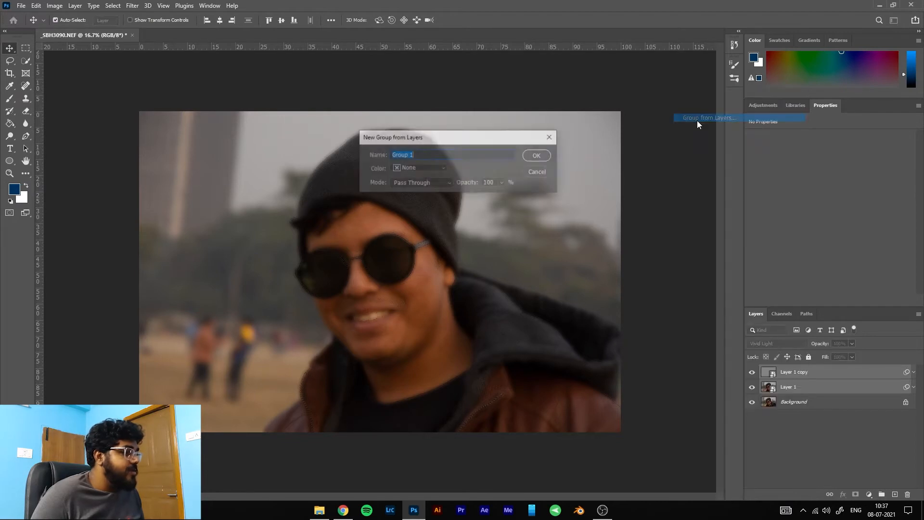
left_click(536, 155)
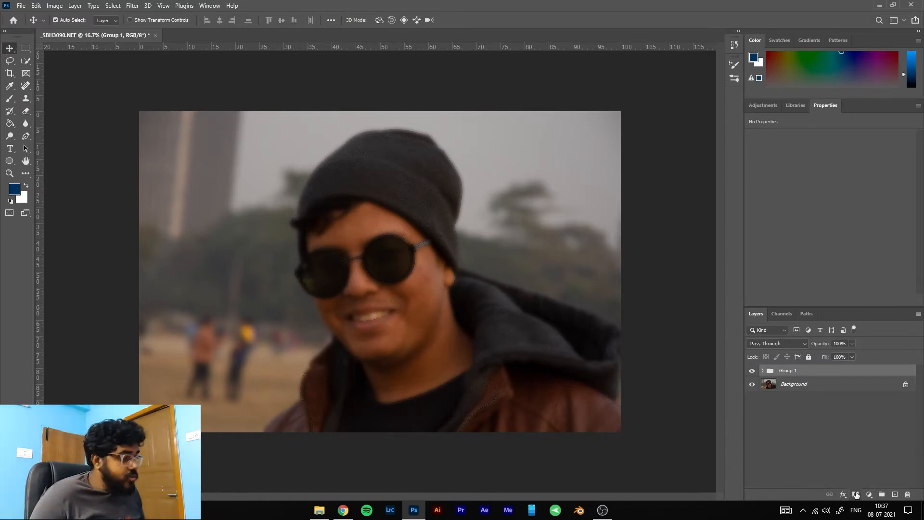
mouse_move(856, 493)
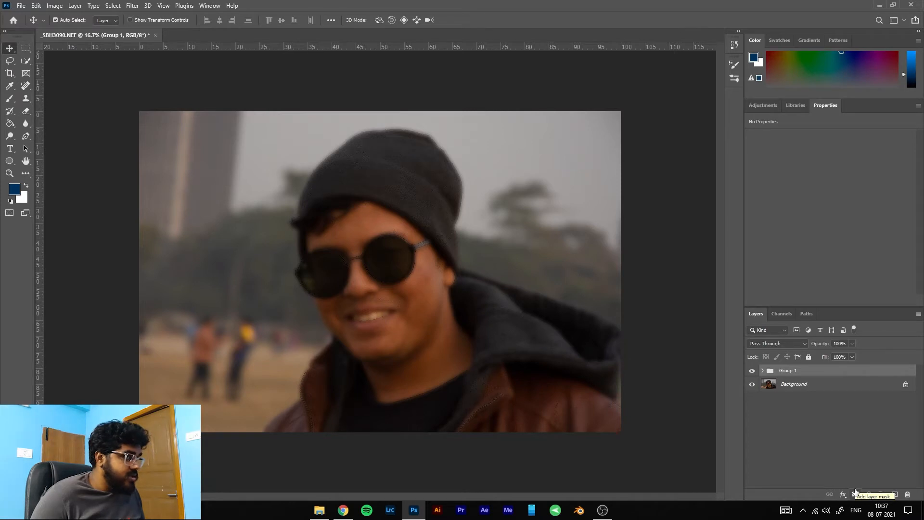
Step: Swap colours so white is foreground and black is background
left_click(854, 494)
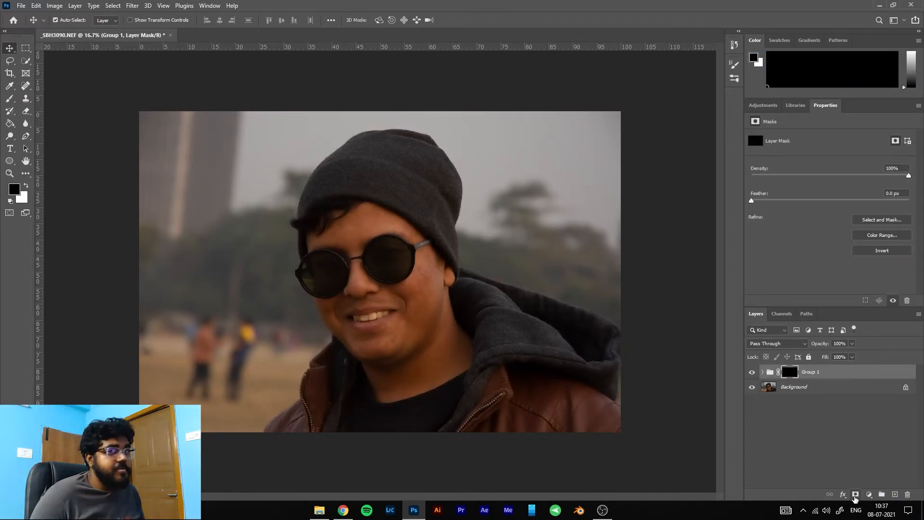
mouse_move(648, 328)
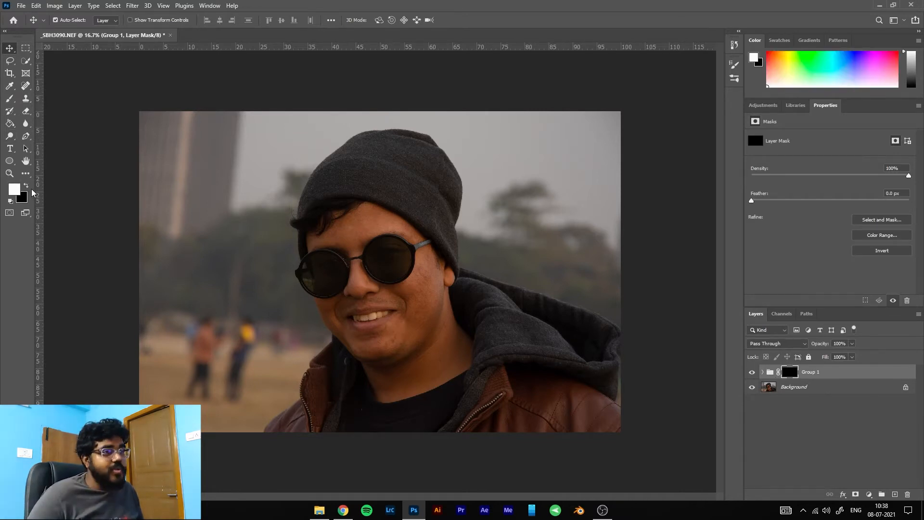
mouse_move(1, 174)
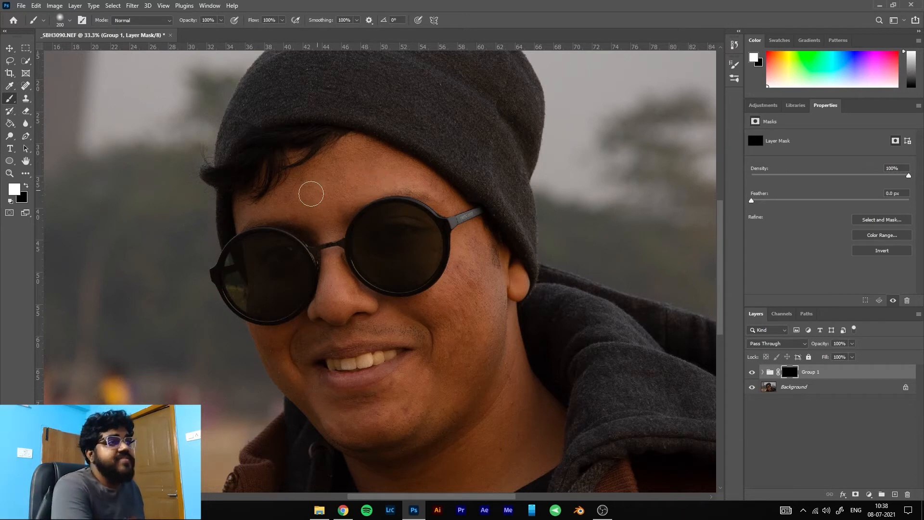
mouse_move(334, 175)
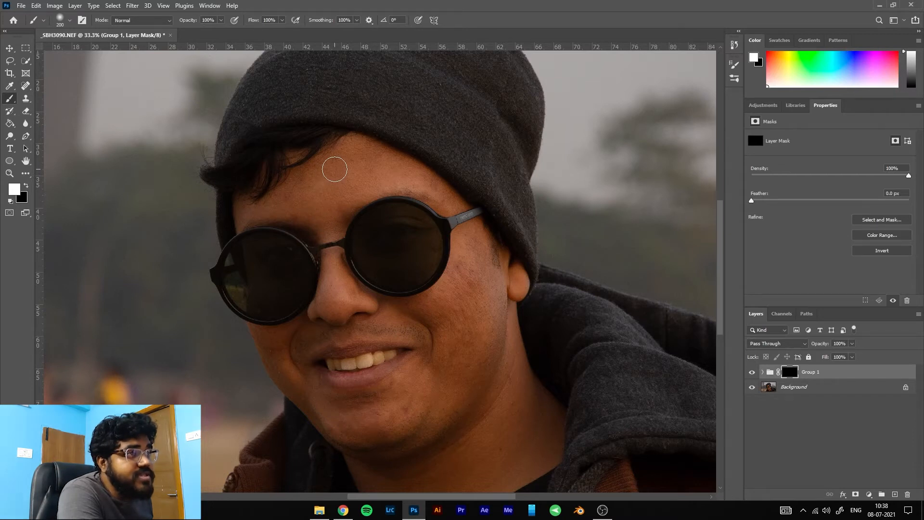
Step: Brush white on Group 1's mask across the forehead skin
left_click_drag(334, 169, 288, 195)
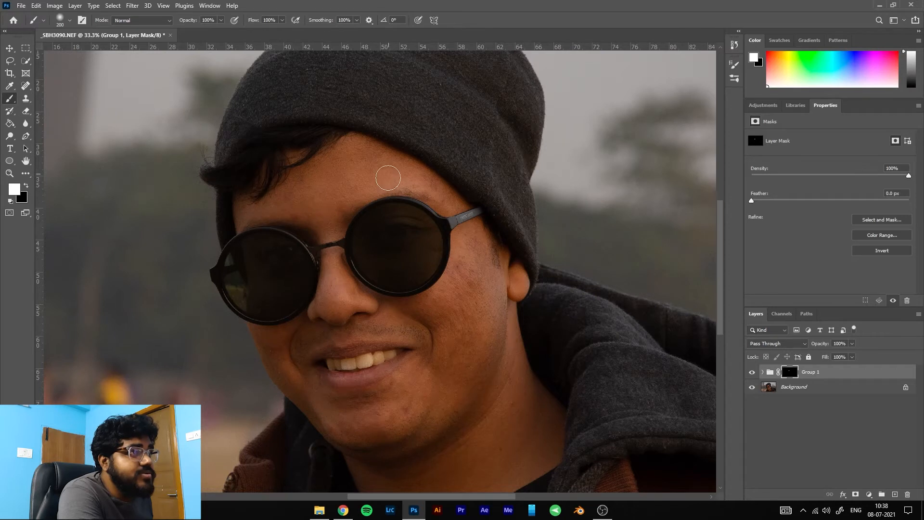
mouse_move(348, 148)
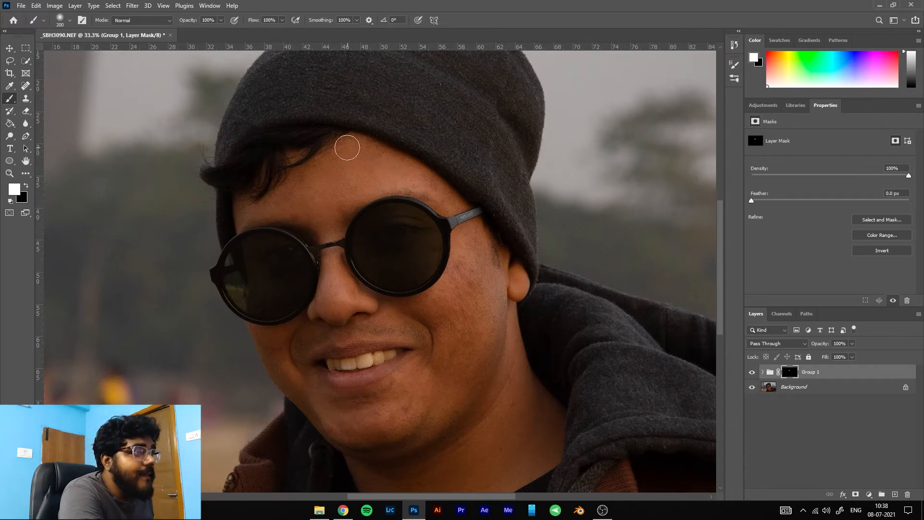
mouse_move(419, 177)
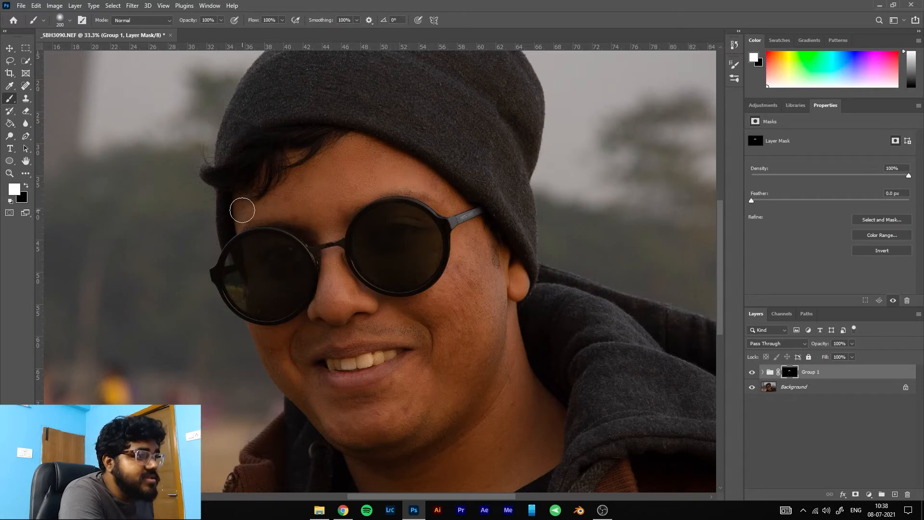
mouse_move(334, 316)
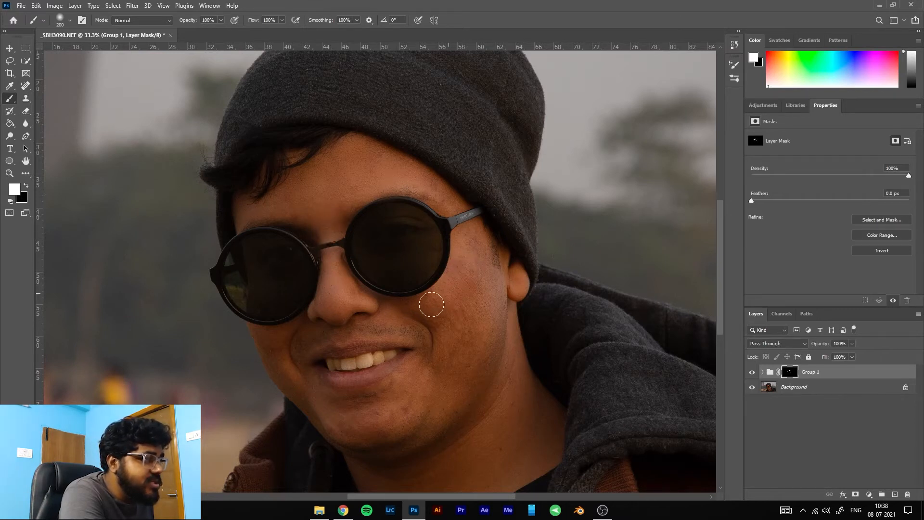
mouse_move(492, 312)
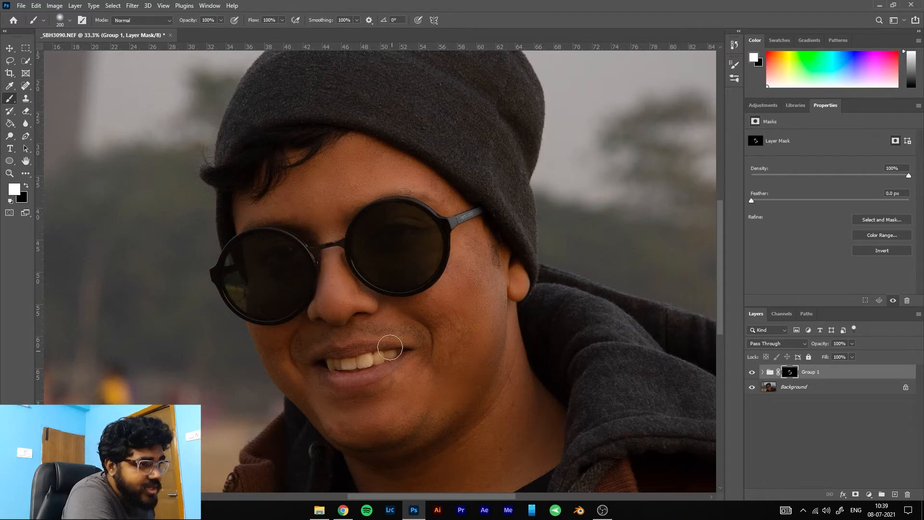
mouse_move(281, 375)
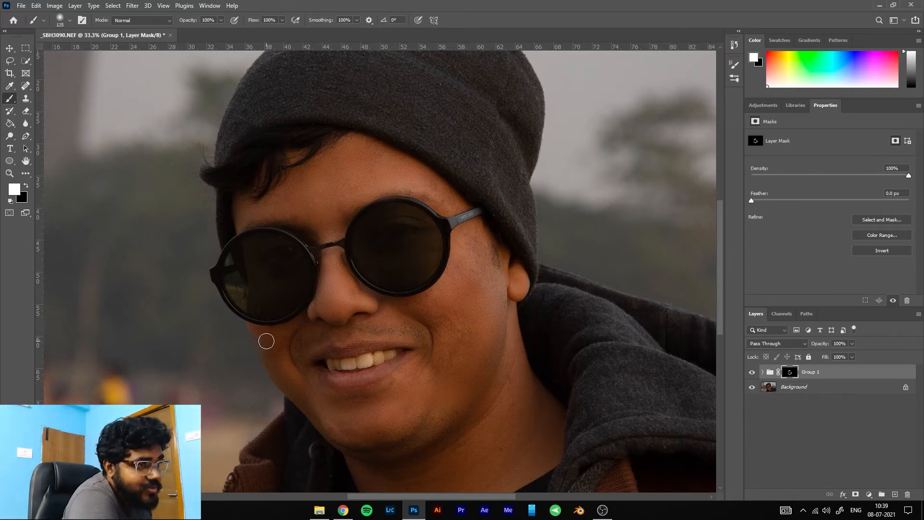
mouse_move(248, 335)
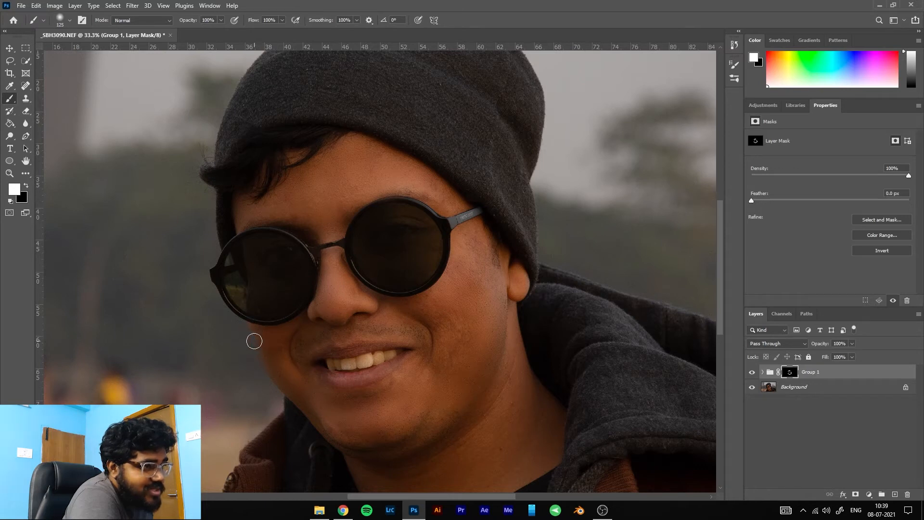
mouse_move(429, 383)
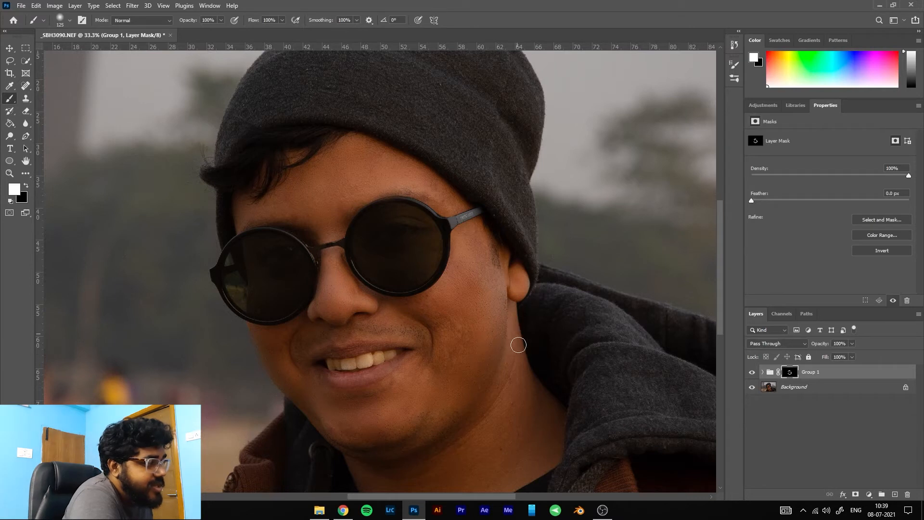
mouse_move(520, 444)
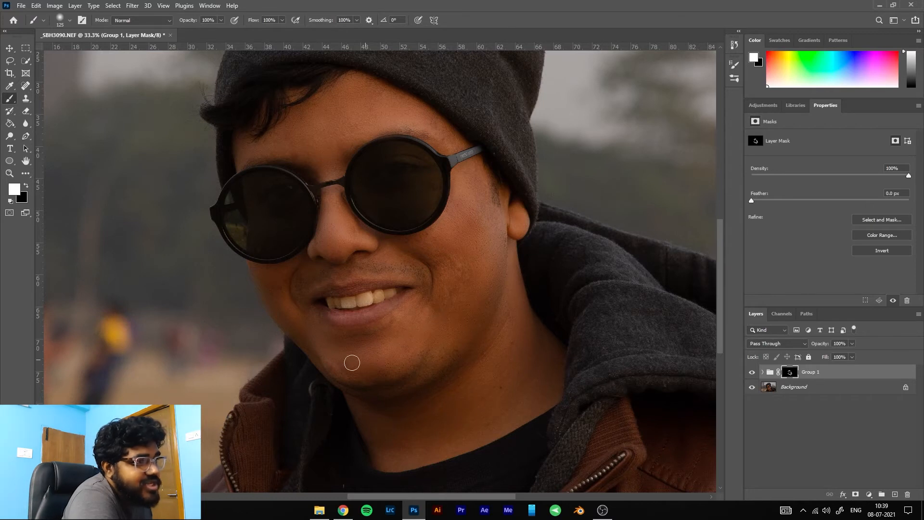
mouse_move(297, 284)
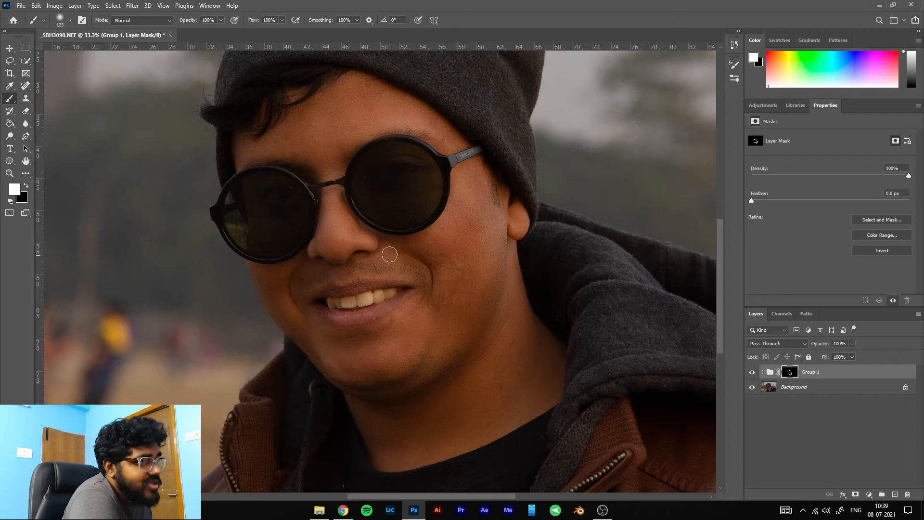
mouse_move(464, 257)
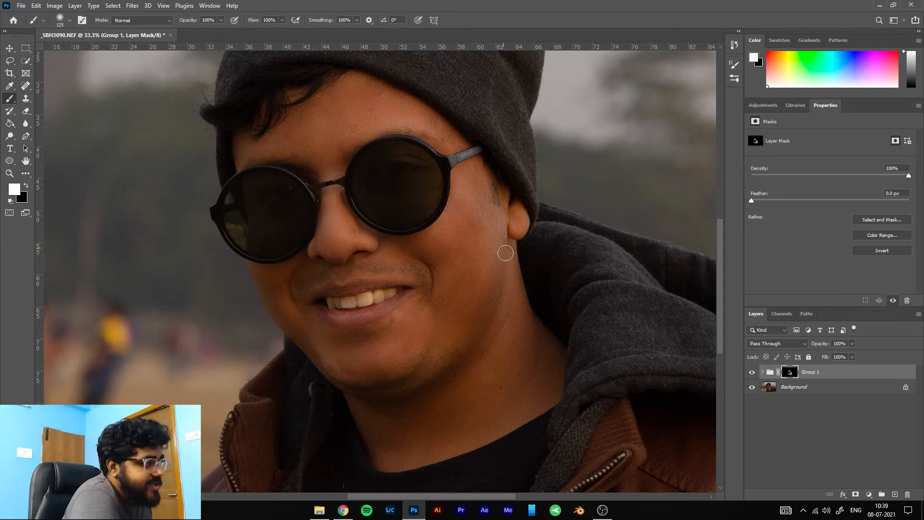
mouse_move(483, 411)
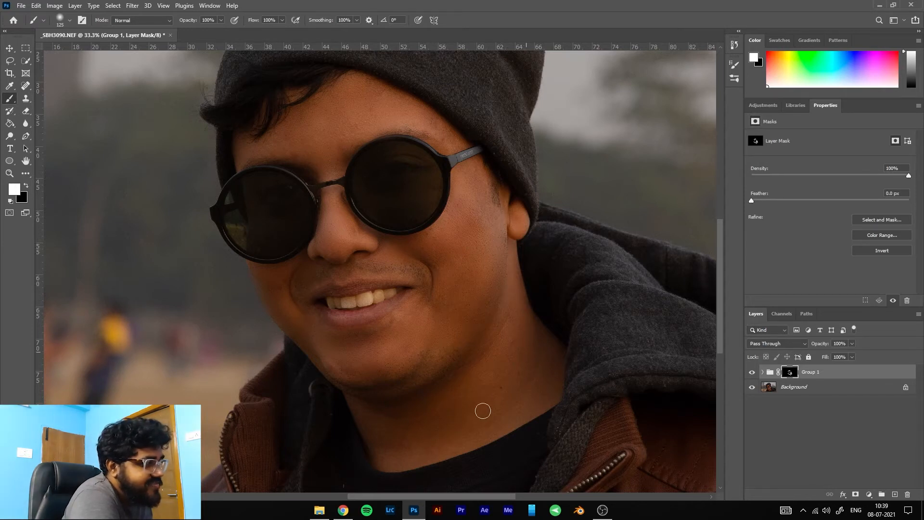
mouse_move(517, 389)
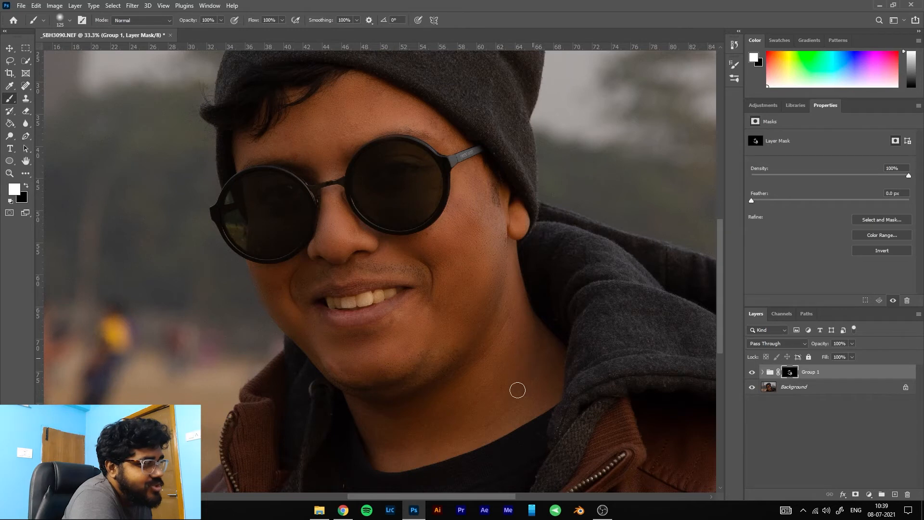
mouse_move(502, 361)
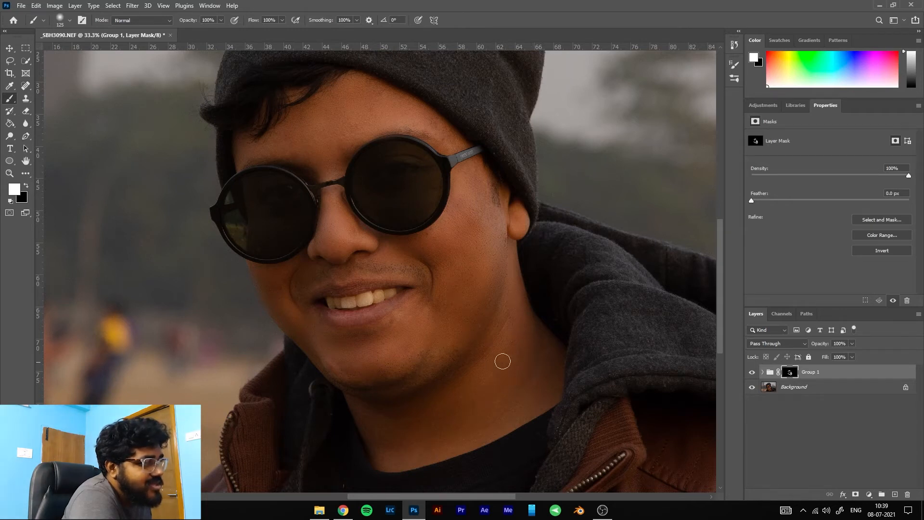
mouse_move(548, 366)
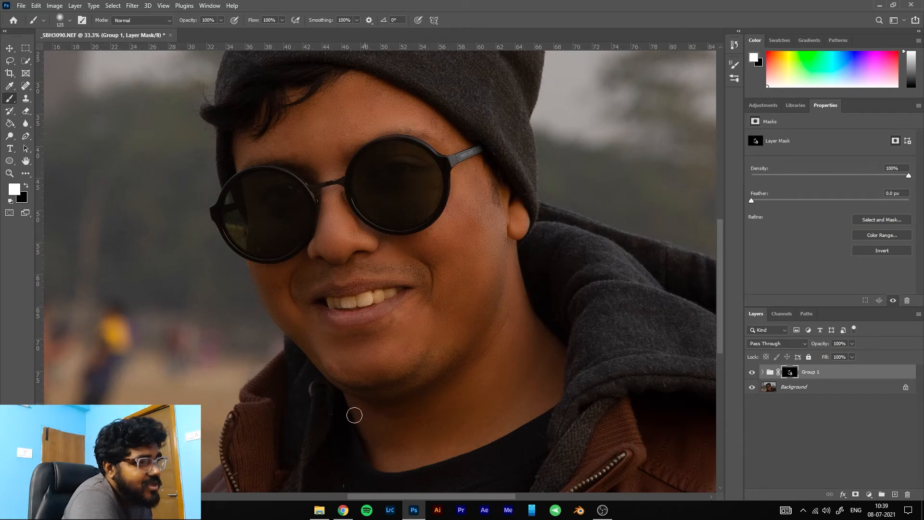
mouse_move(386, 347)
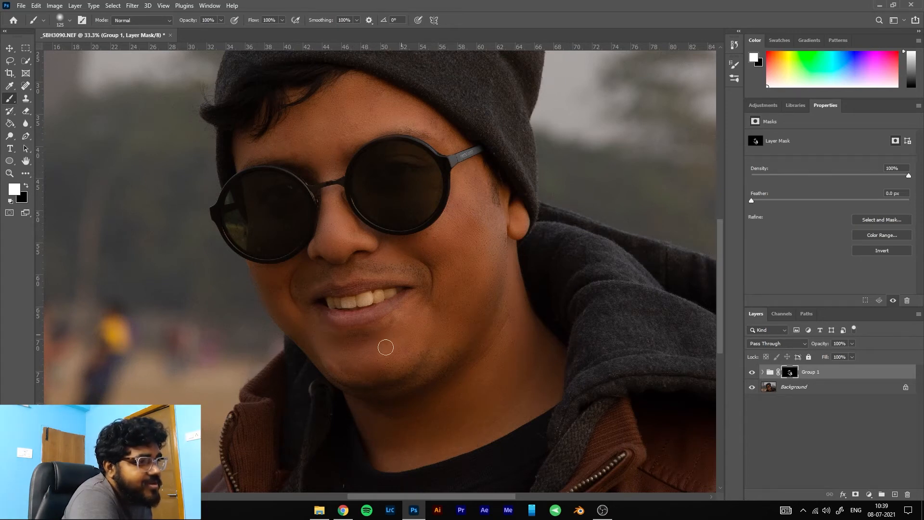
mouse_move(303, 340)
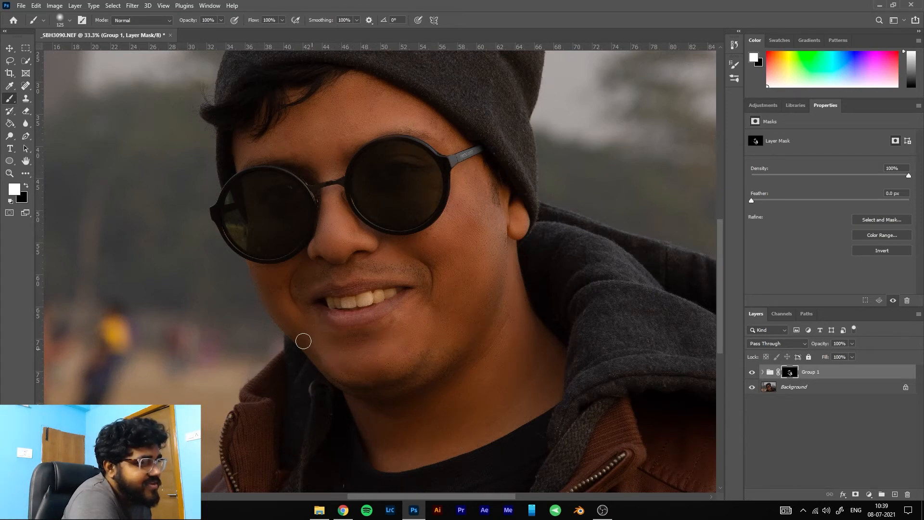
mouse_move(445, 401)
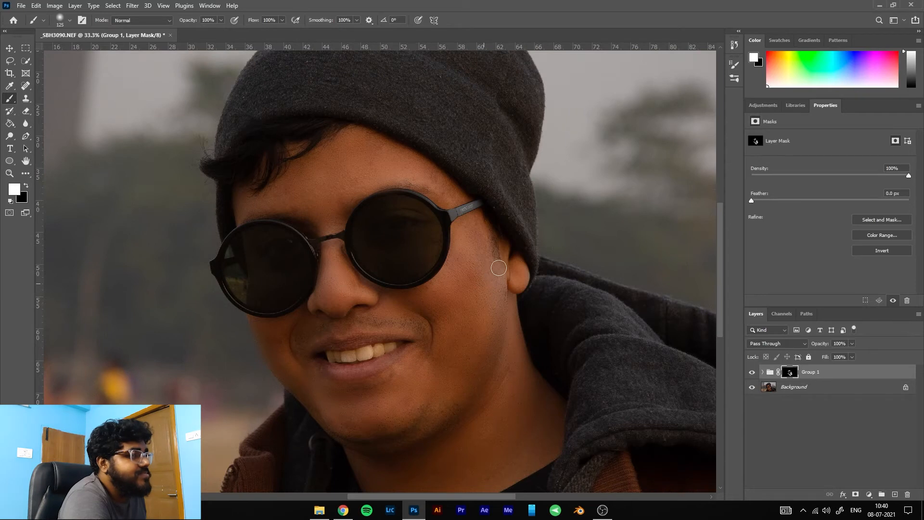
mouse_move(475, 290)
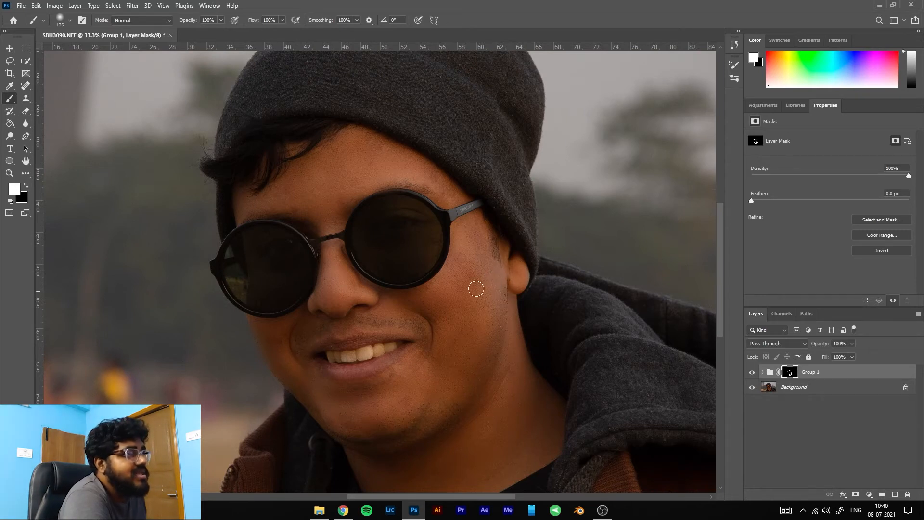
mouse_move(448, 185)
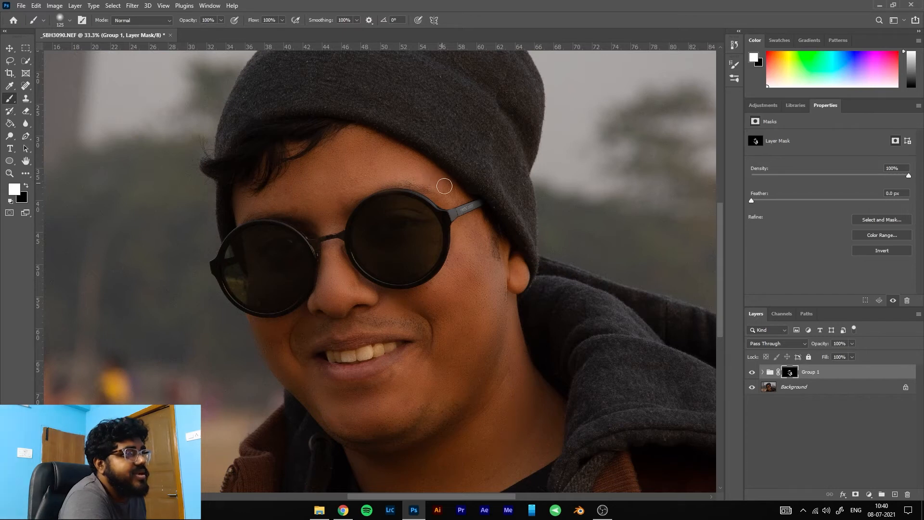
mouse_move(294, 207)
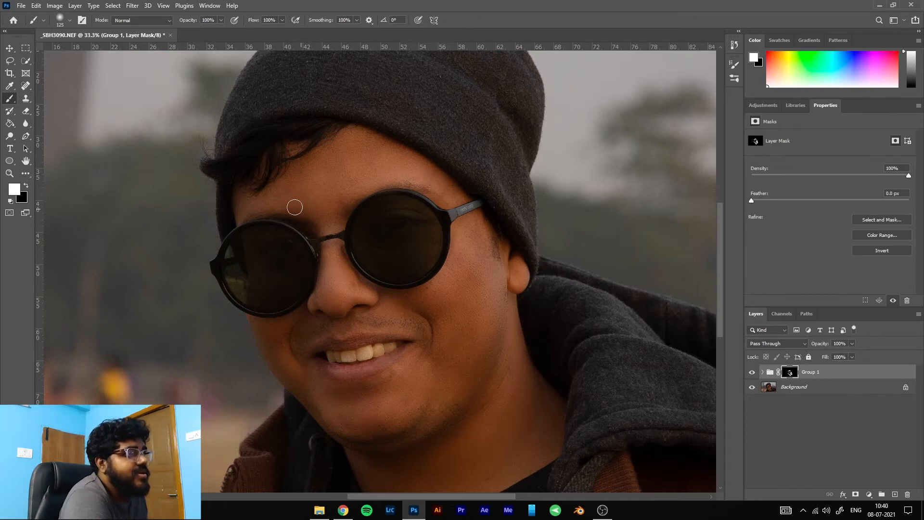
mouse_move(368, 152)
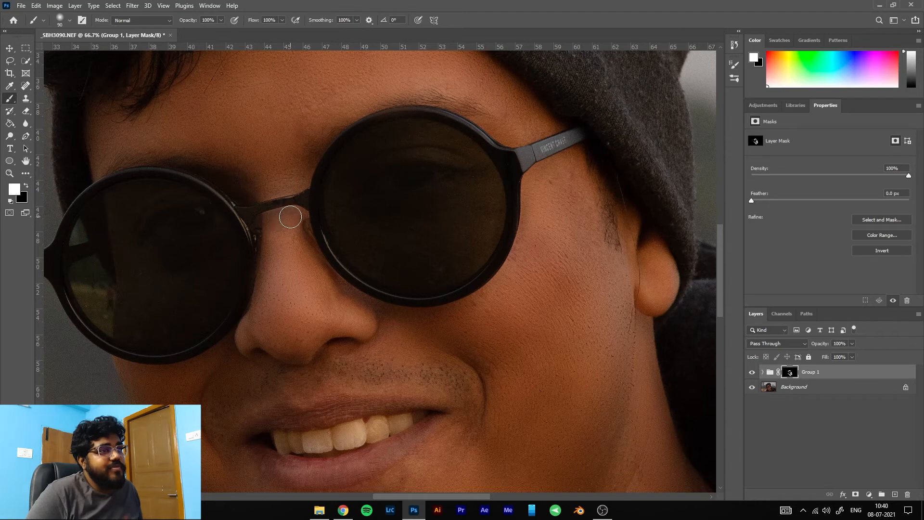
mouse_move(268, 181)
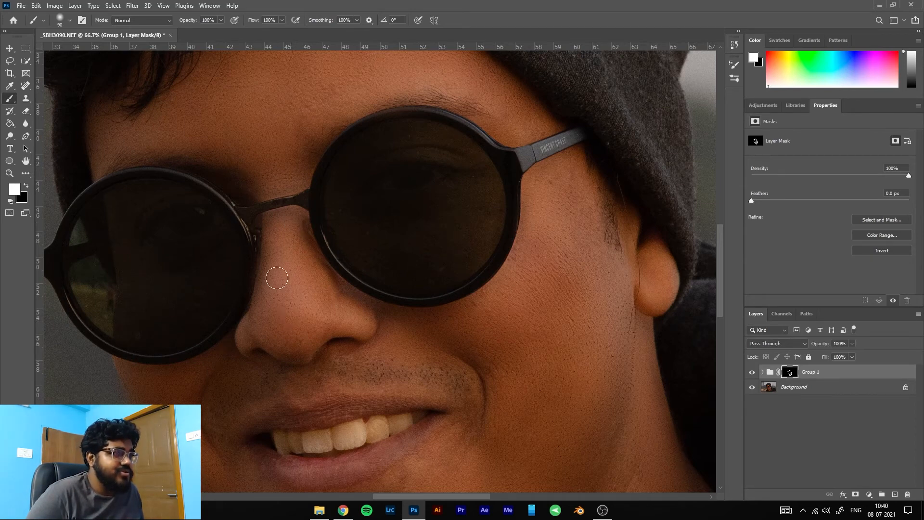
mouse_move(288, 292)
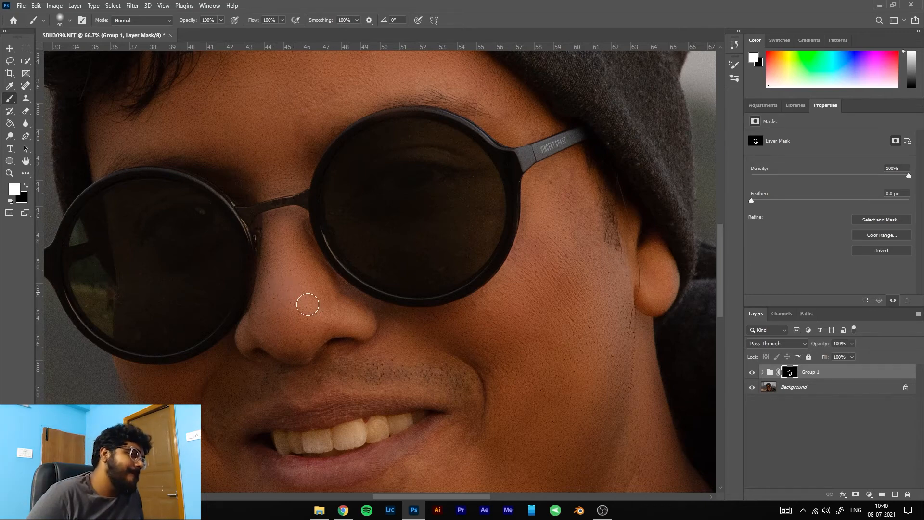
mouse_move(258, 299)
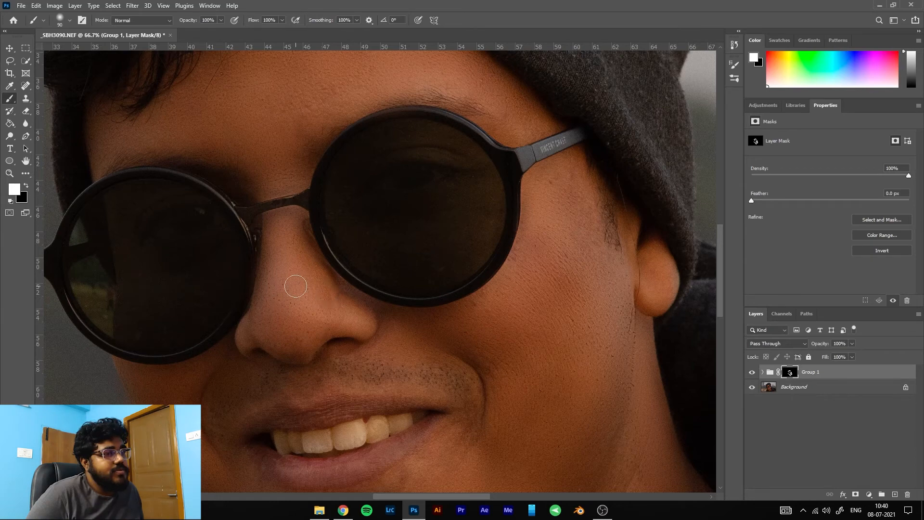
mouse_move(283, 379)
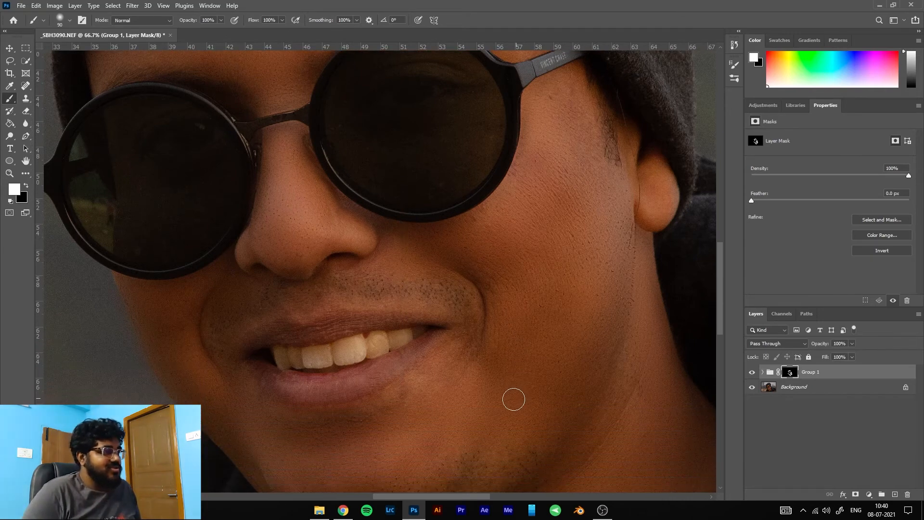
mouse_move(559, 240)
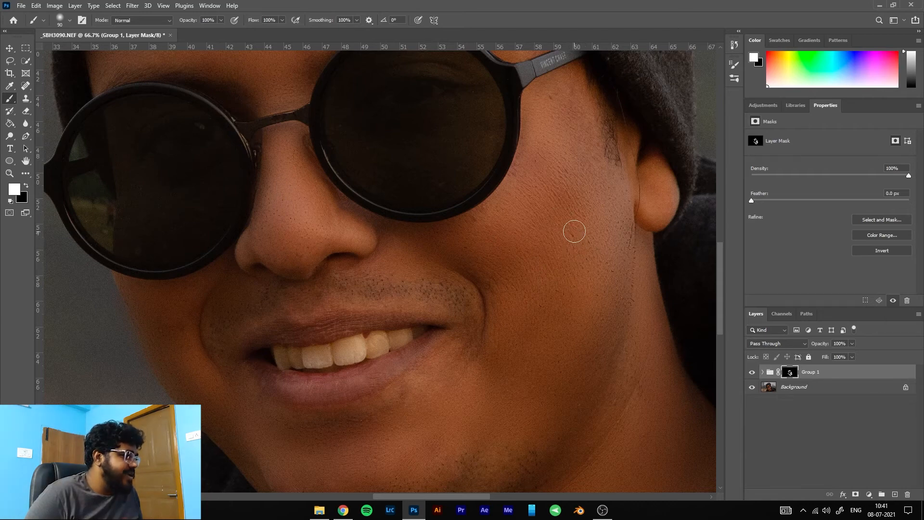
Step: Re-edit Layer 1's Gaussian Blur radius, previewing 45.6 then 34.6 px, then reselect the group mask
left_click(762, 371)
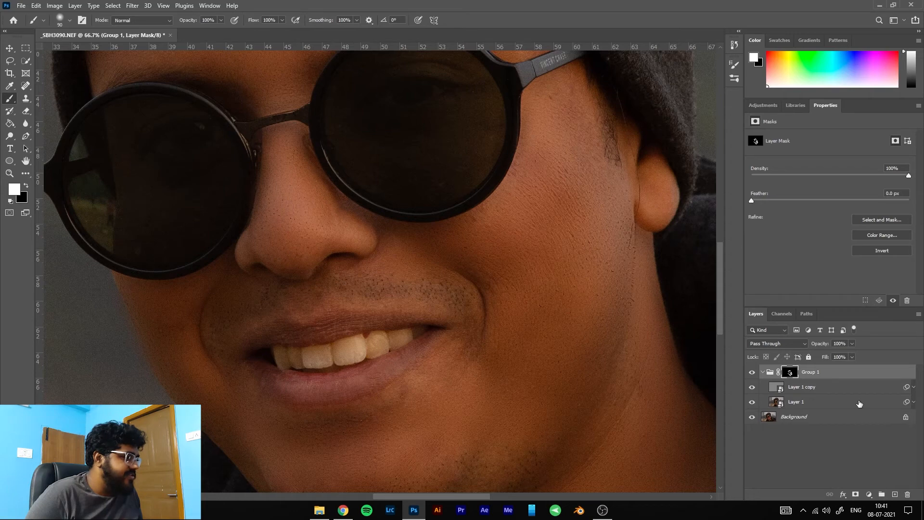
left_click(796, 401)
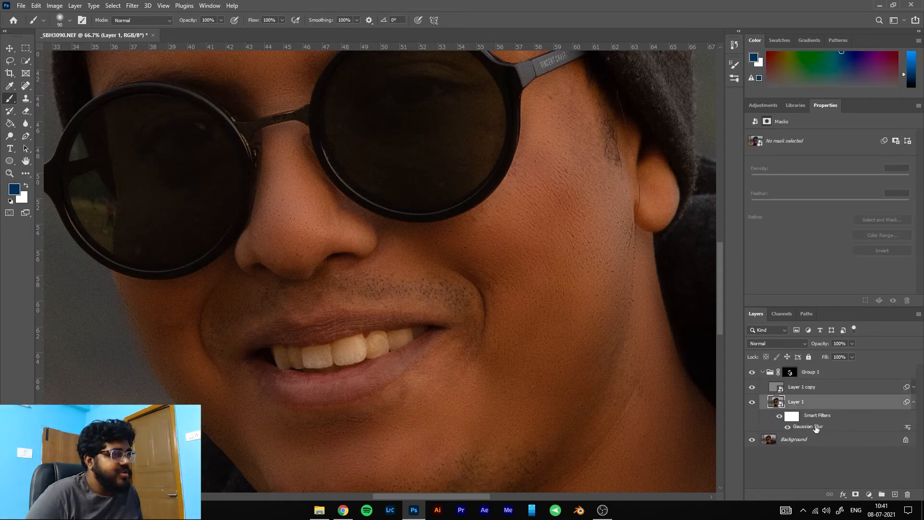
double_click(807, 426)
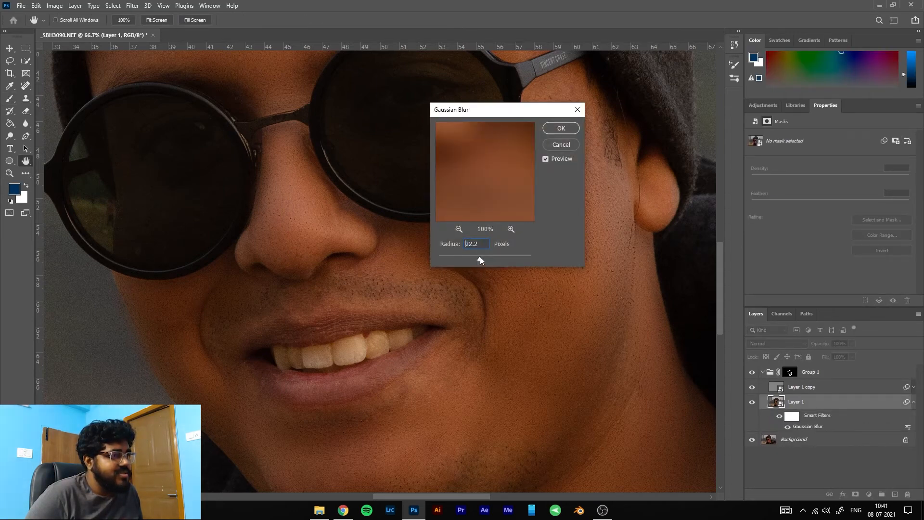
left_click_drag(480, 255, 488, 255)
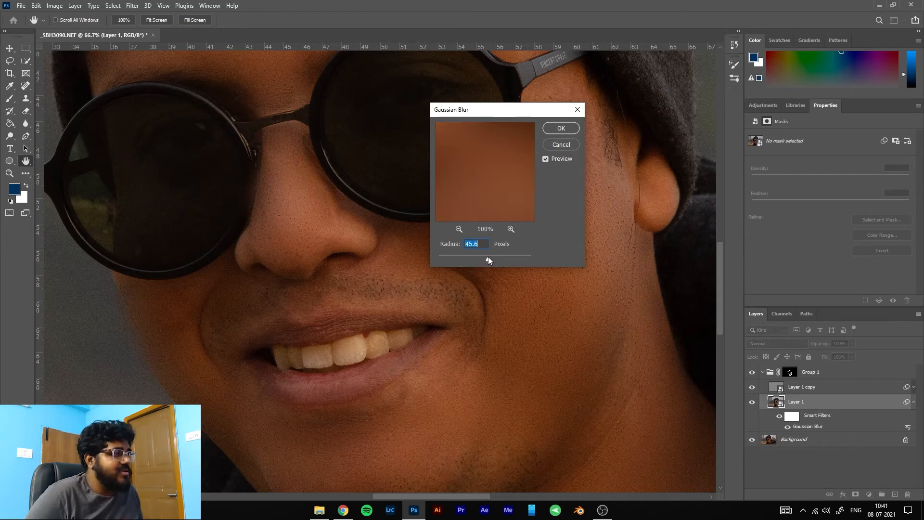
left_click_drag(489, 254, 485, 254)
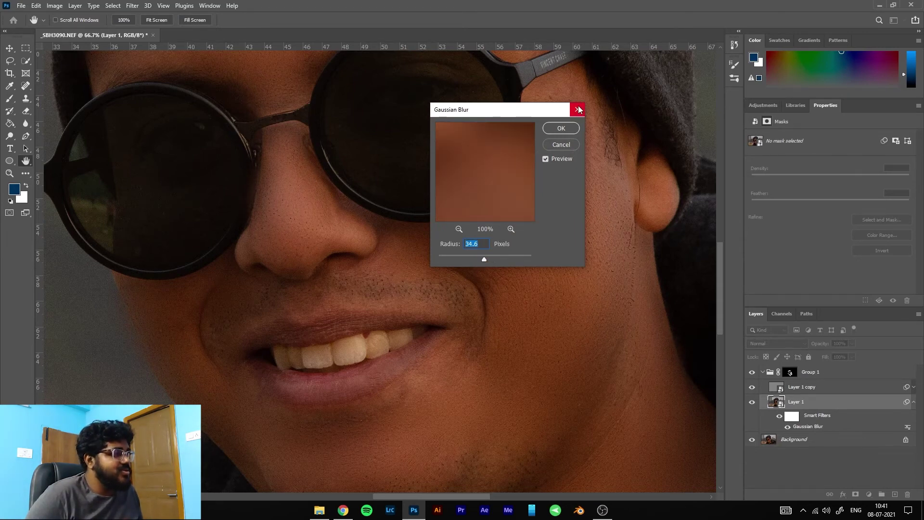
left_click(561, 128)
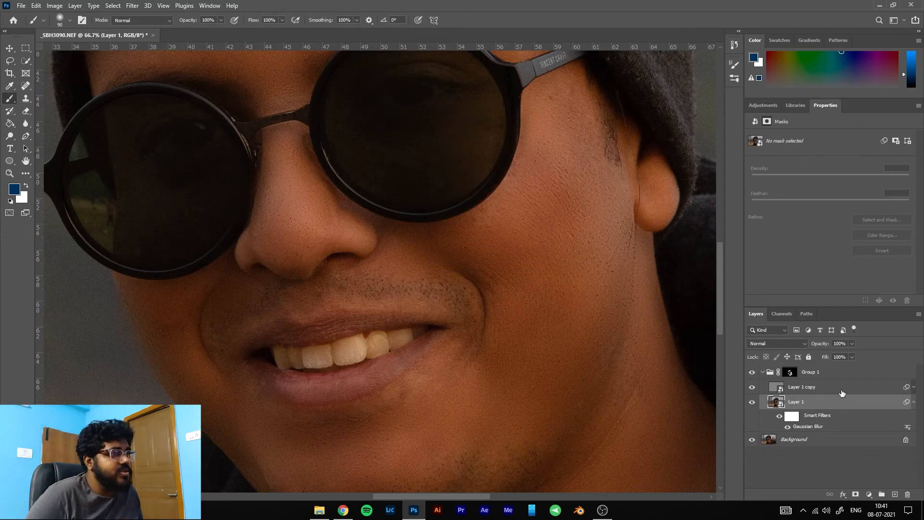
left_click(790, 372)
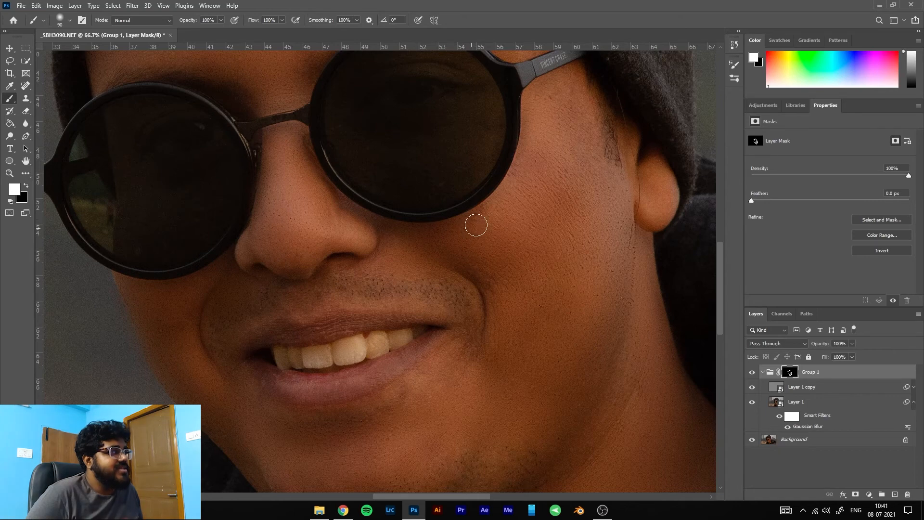
mouse_move(570, 234)
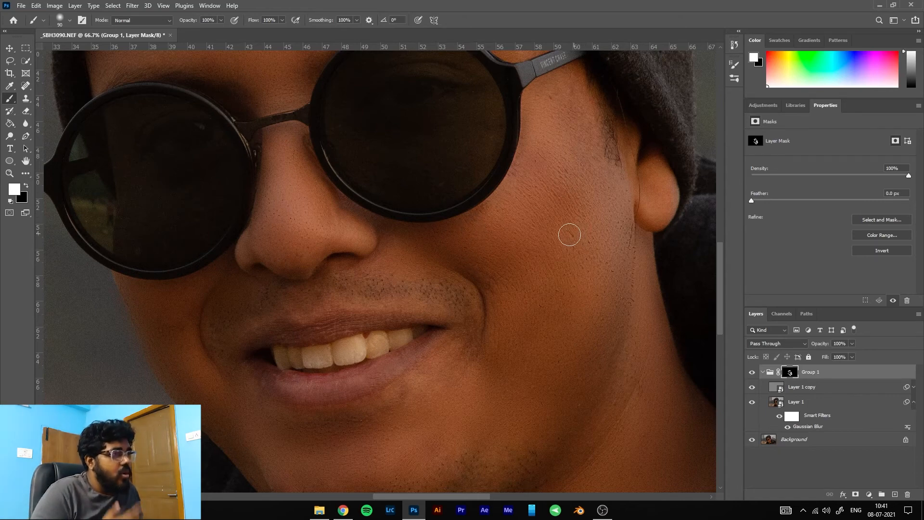
mouse_move(574, 243)
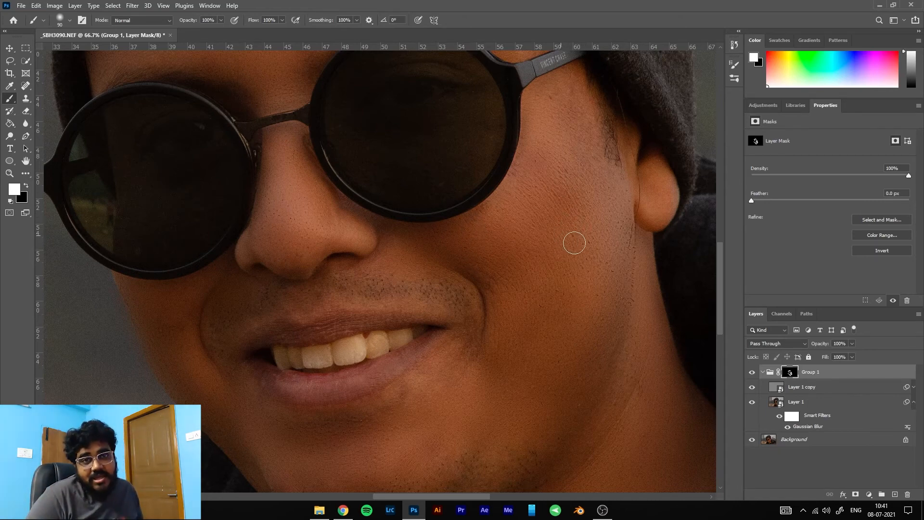
mouse_move(594, 264)
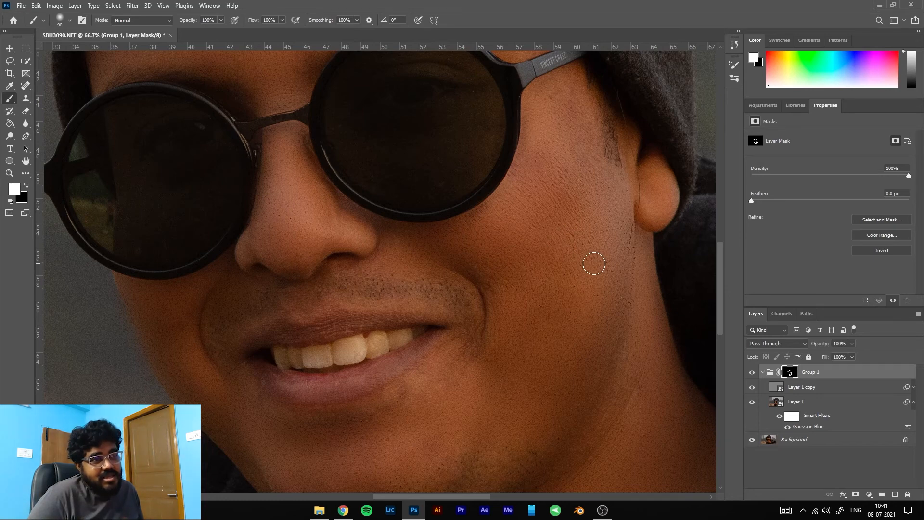
mouse_move(167, 341)
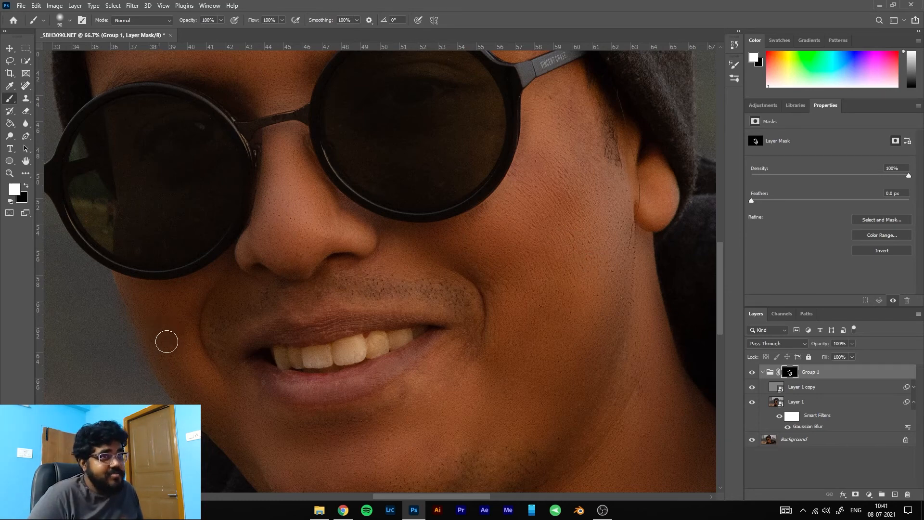
mouse_move(164, 338)
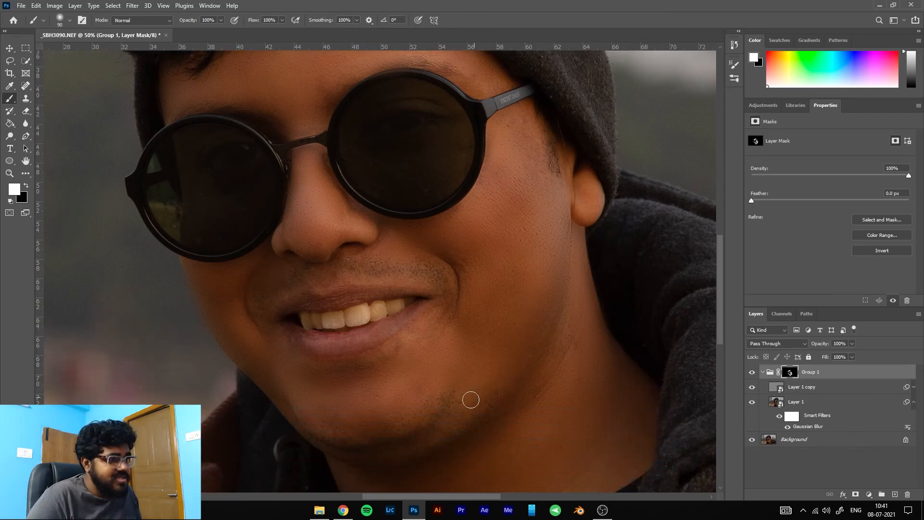
Step: Scroll the canvas down toward the chin, jaw and neck for mask painting
scroll("down", 3)
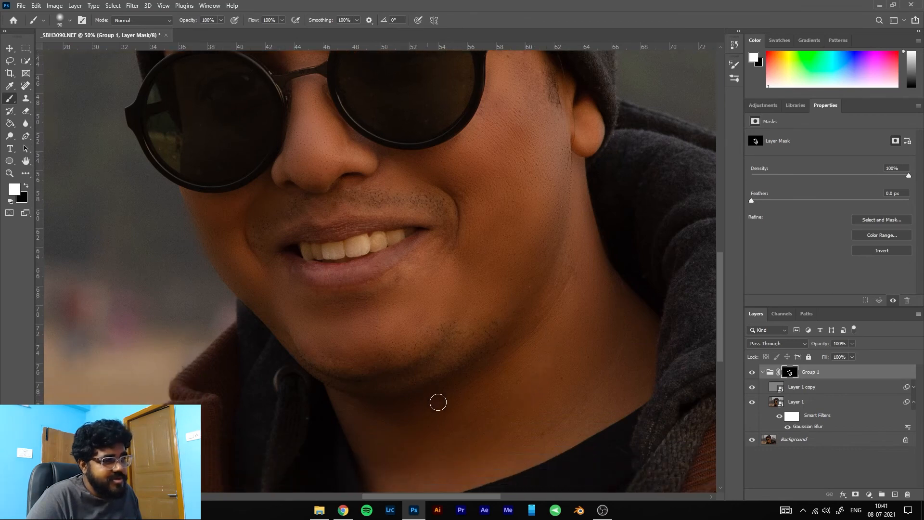
mouse_move(348, 408)
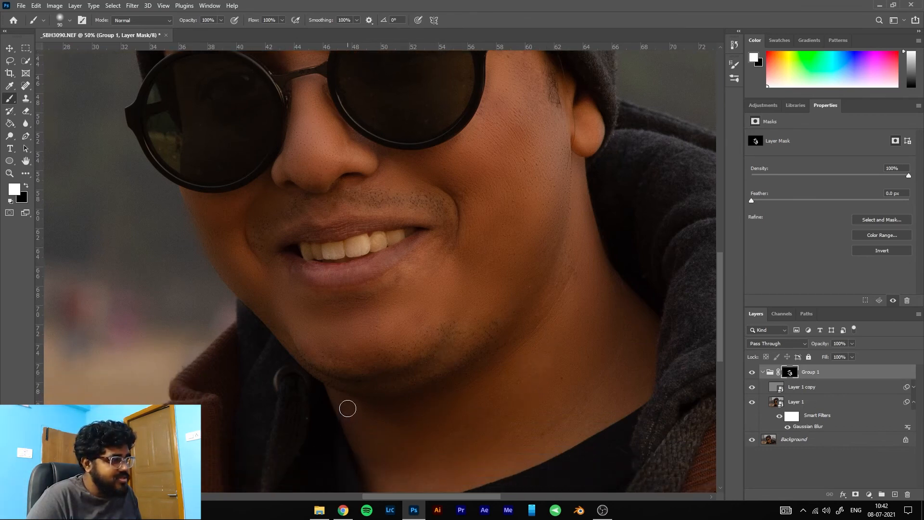
mouse_move(632, 322)
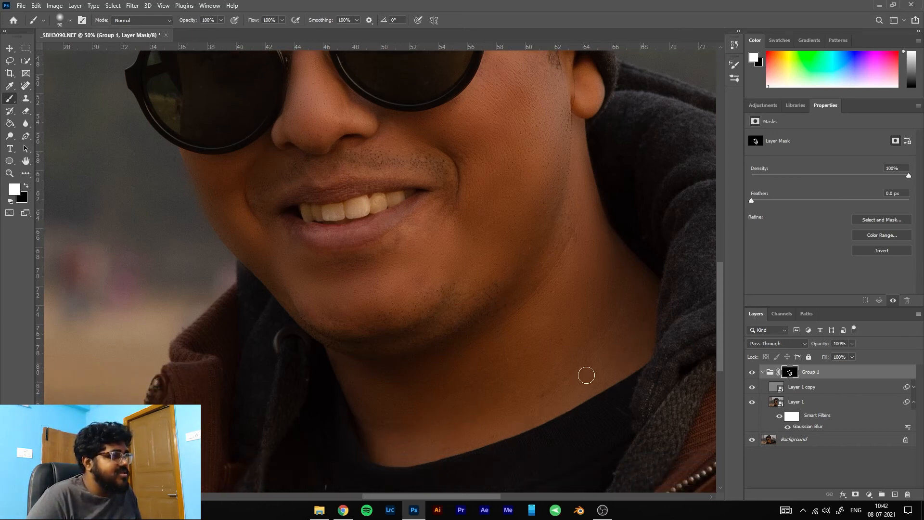
mouse_move(576, 235)
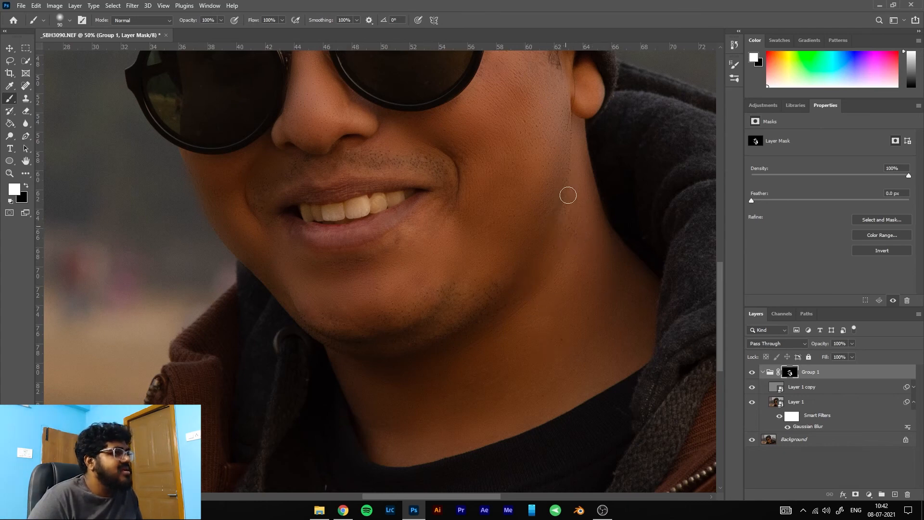
mouse_move(521, 381)
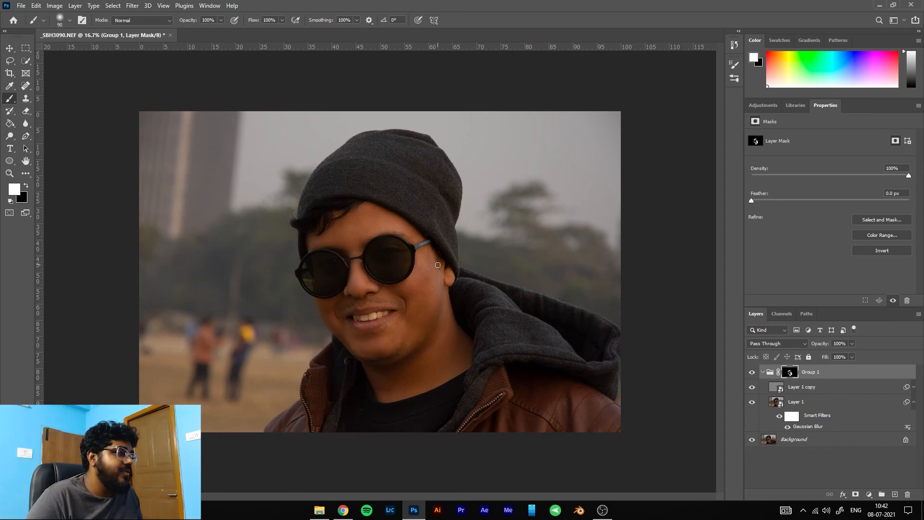
mouse_move(420, 250)
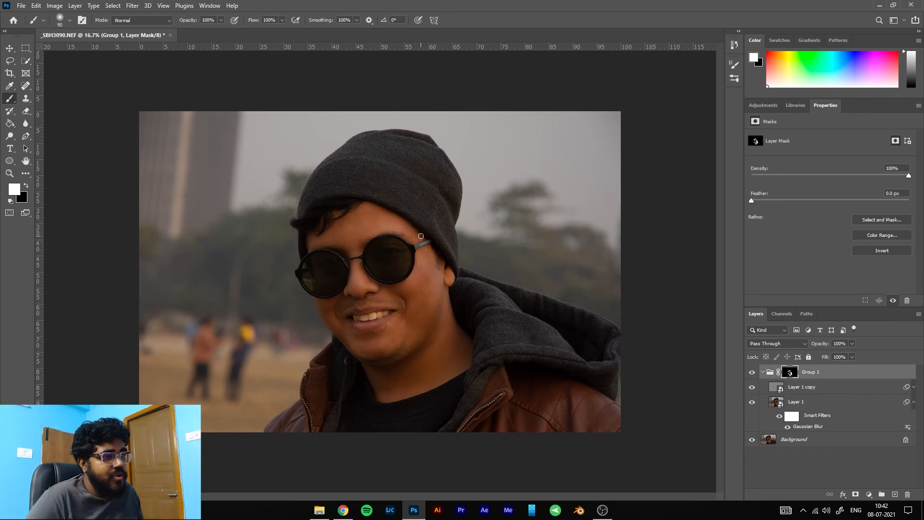
mouse_move(428, 309)
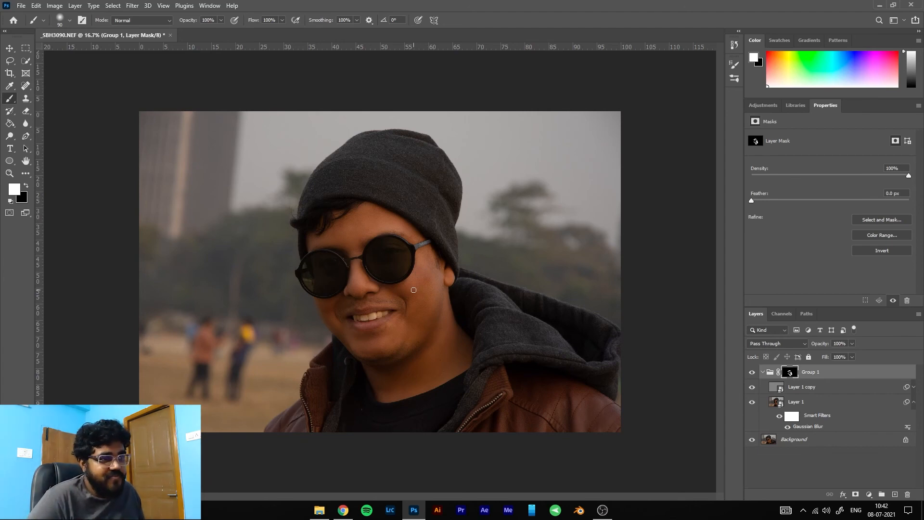
mouse_move(330, 316)
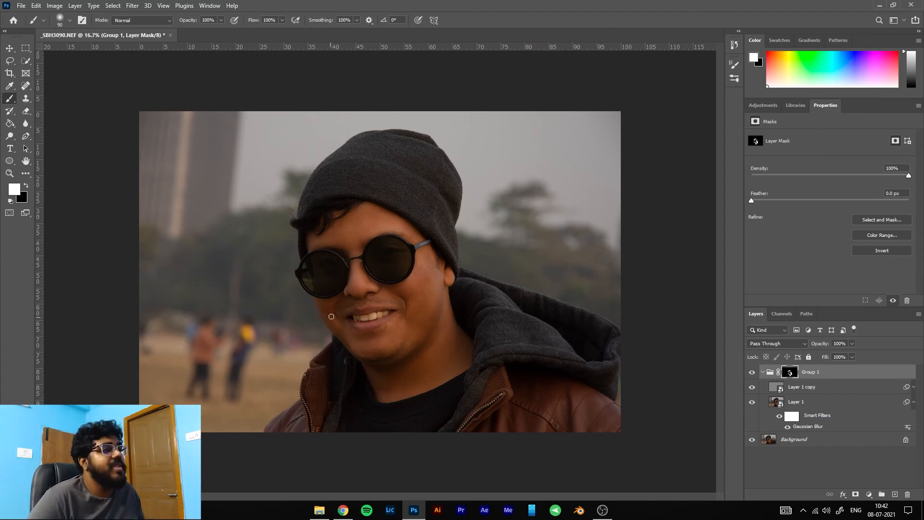